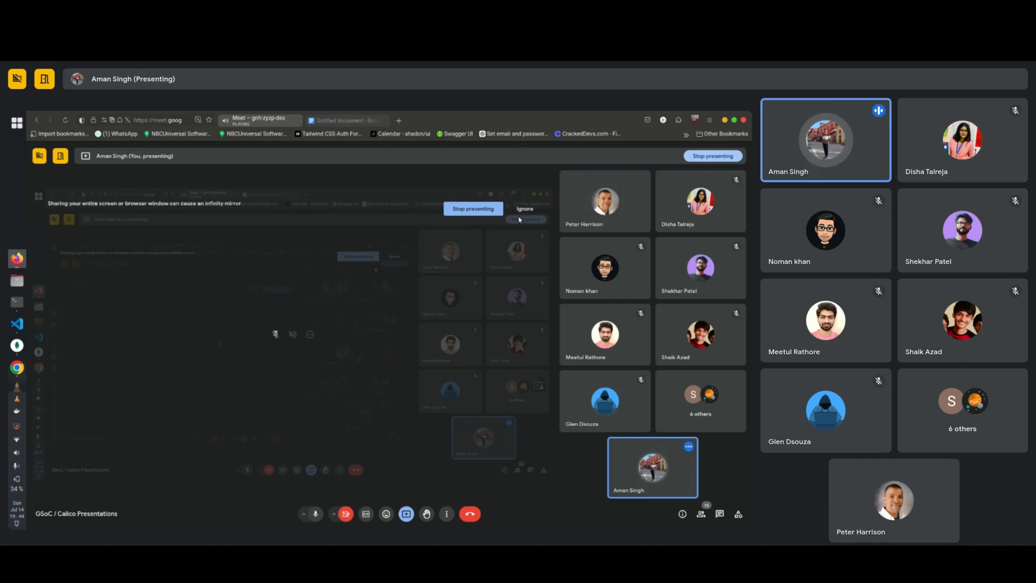
Ignore the infinity-mirror warning so the entire-screen share stays live.
{"action": "left_click", "coordinate": [524, 208]}
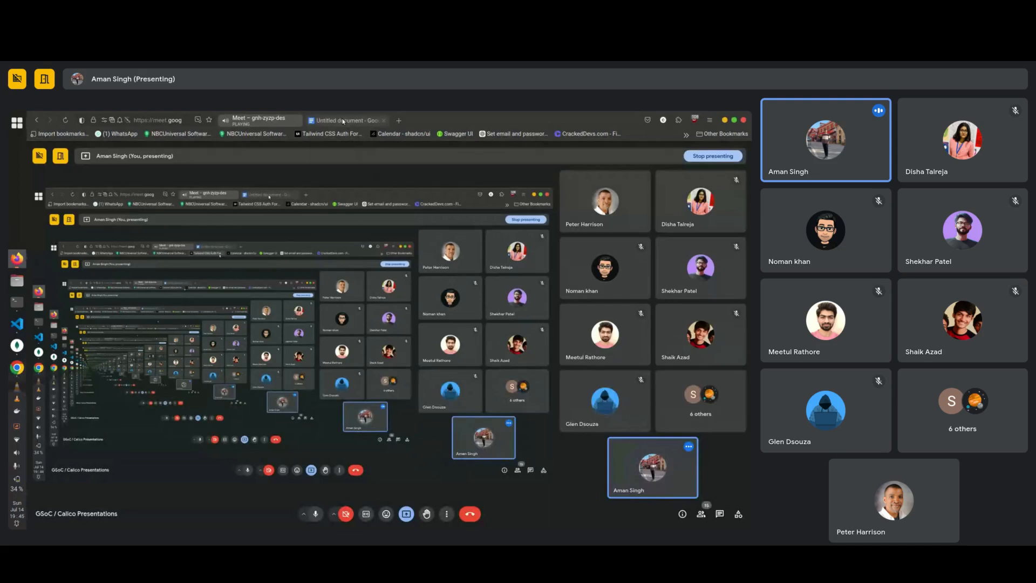
Switch to the 'Untitled document' Google Docs checklist of project tasks.
{"action": "left_click", "coordinate": [345, 120]}
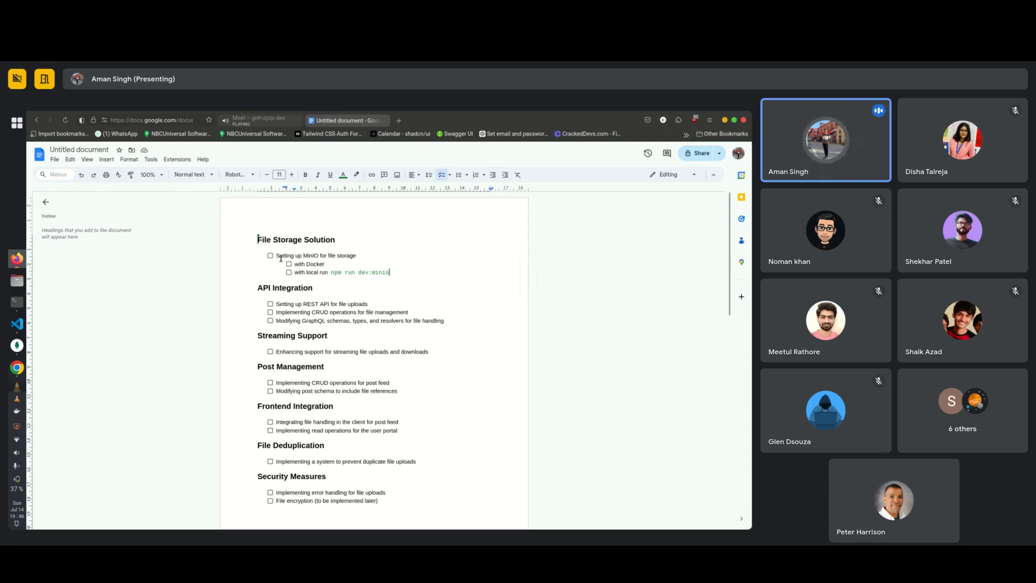
{"action": "left_click_drag", "start_coordinate": [276, 255], "coordinate": [390, 272]}
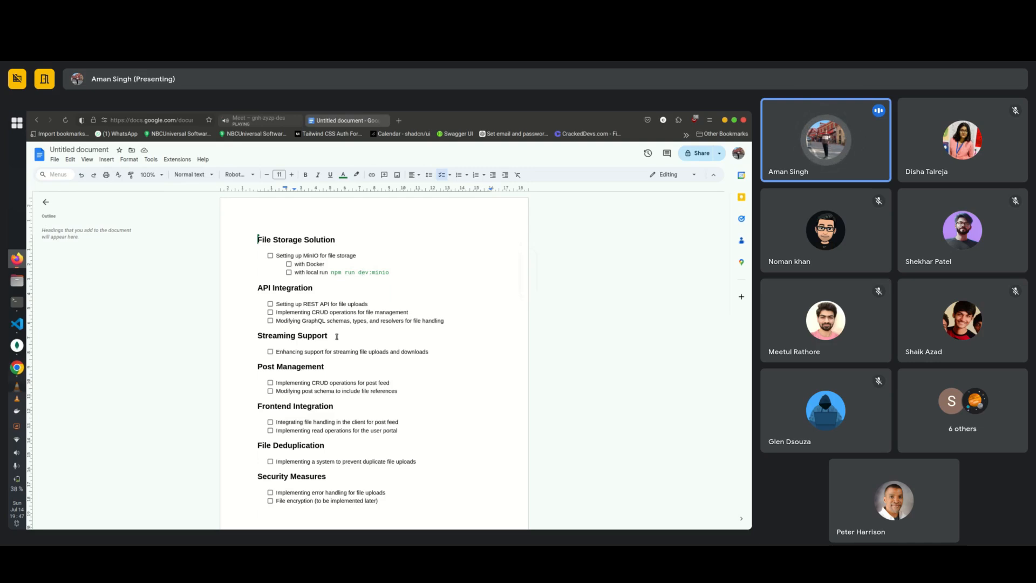
{"action": "mouse_move", "coordinate": [366, 410]}
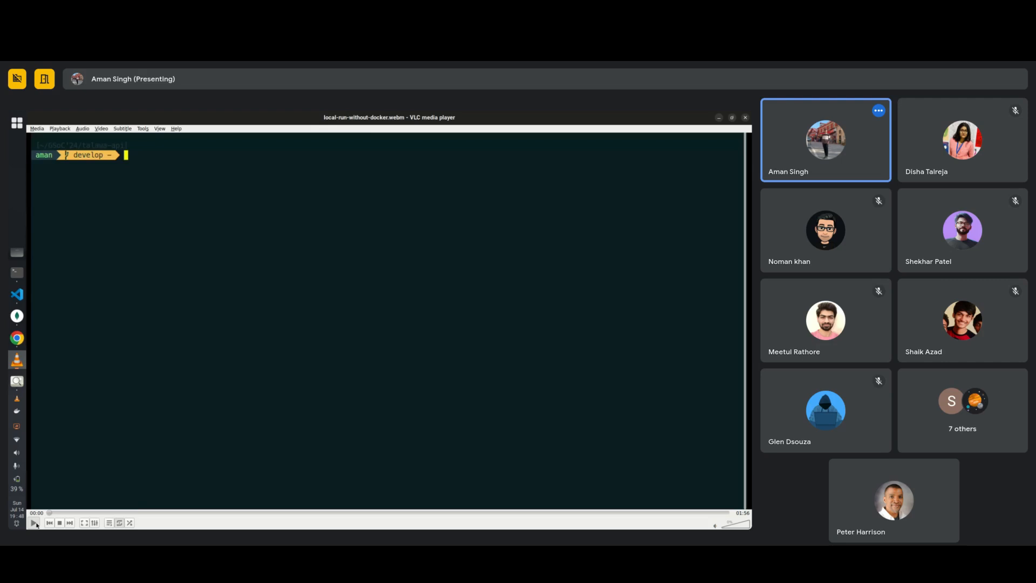
Play the local-run recording, pause on the .env MinIO settings, then resume through 'npm run dev:minio' and 'npm run serve'.
{"action": "left_click", "coordinate": [34, 522]}
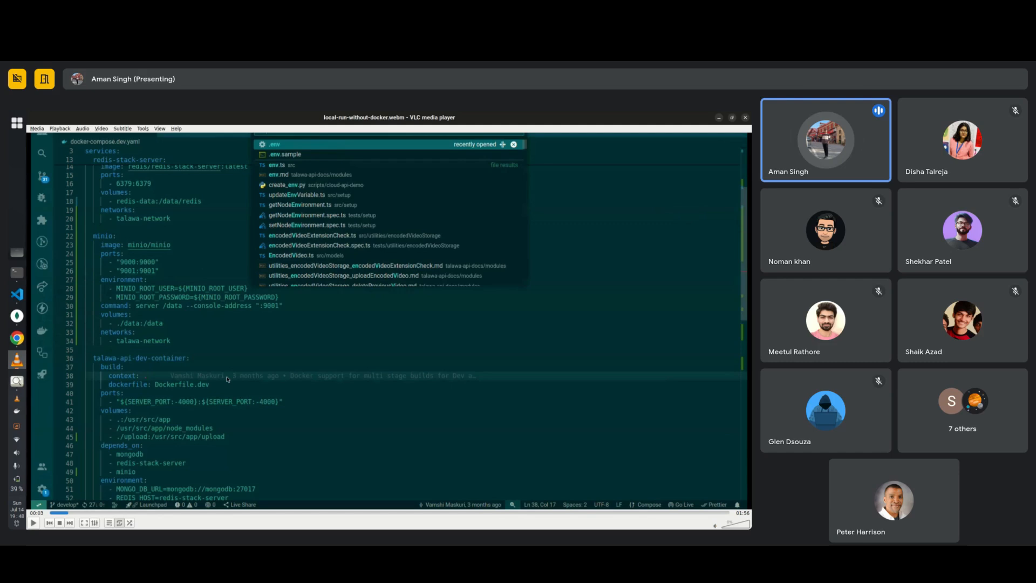
{"action": "left_click", "coordinate": [275, 143]}
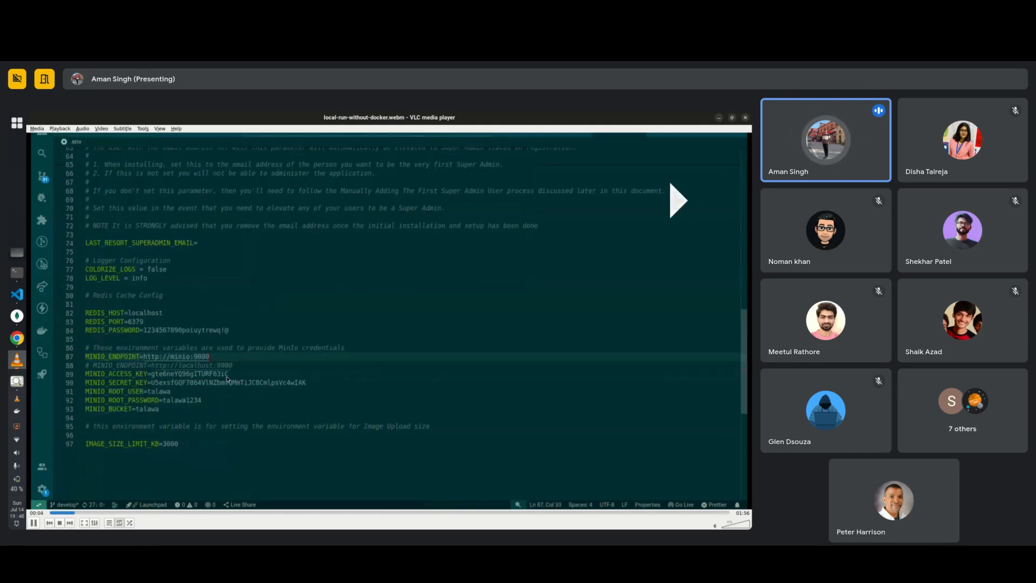
{"action": "triple_click", "coordinate": [146, 356]}
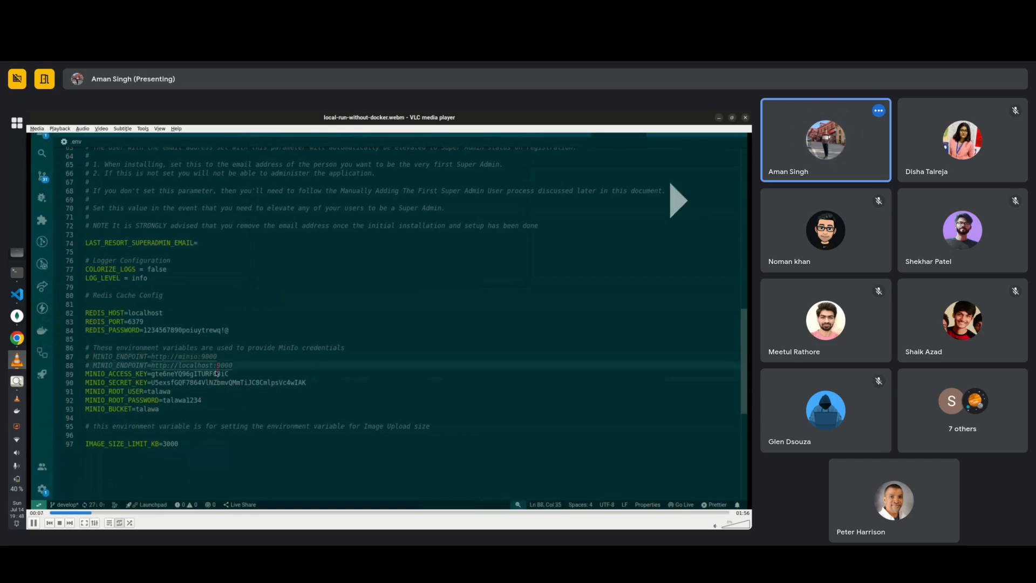
{"action": "left_click", "coordinate": [678, 201]}
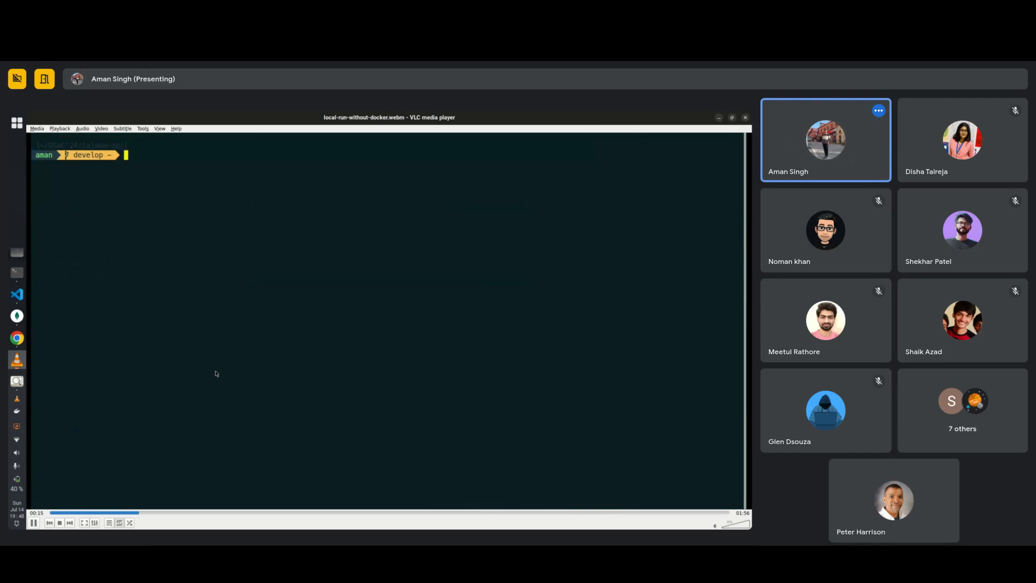
{"action": "type", "text": "npm run dev:minio"}
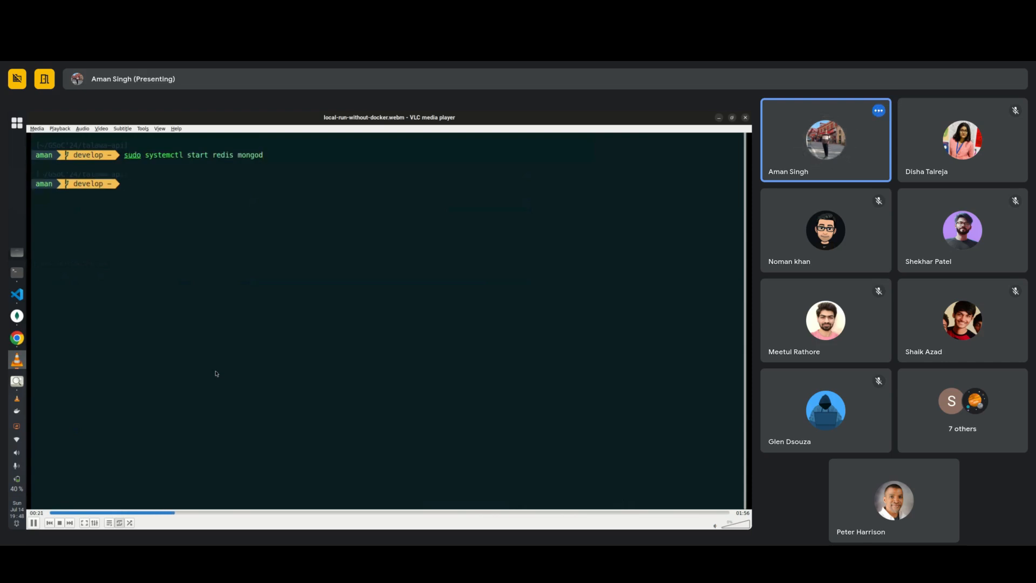
{"action": "type", "text": "npm run serve"}
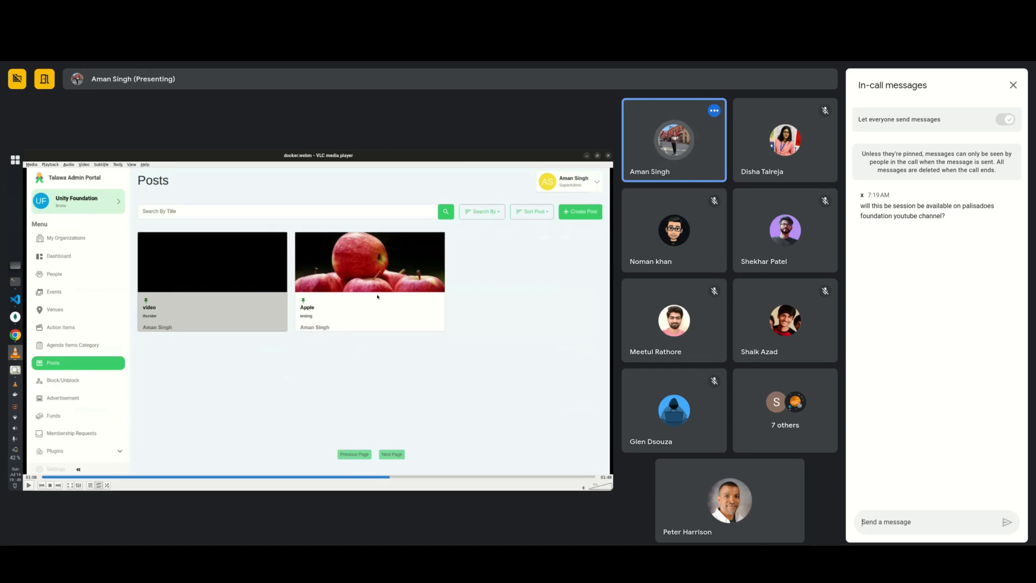
Answer 'yes' to the YouTube-availability question in Meet chat and close the chat panel.
{"action": "type", "text": "yes"}
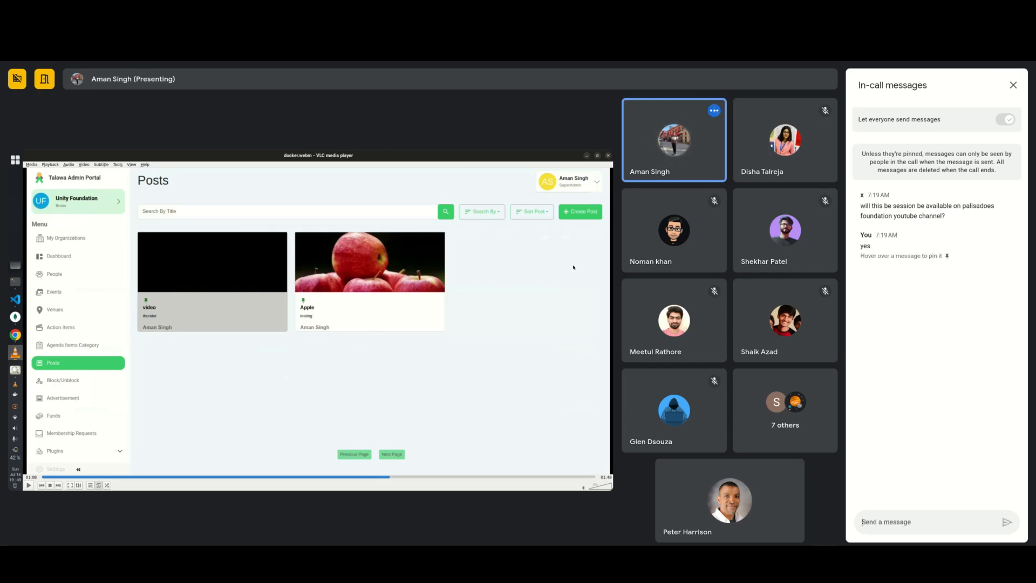
{"action": "left_click", "coordinate": [1013, 84]}
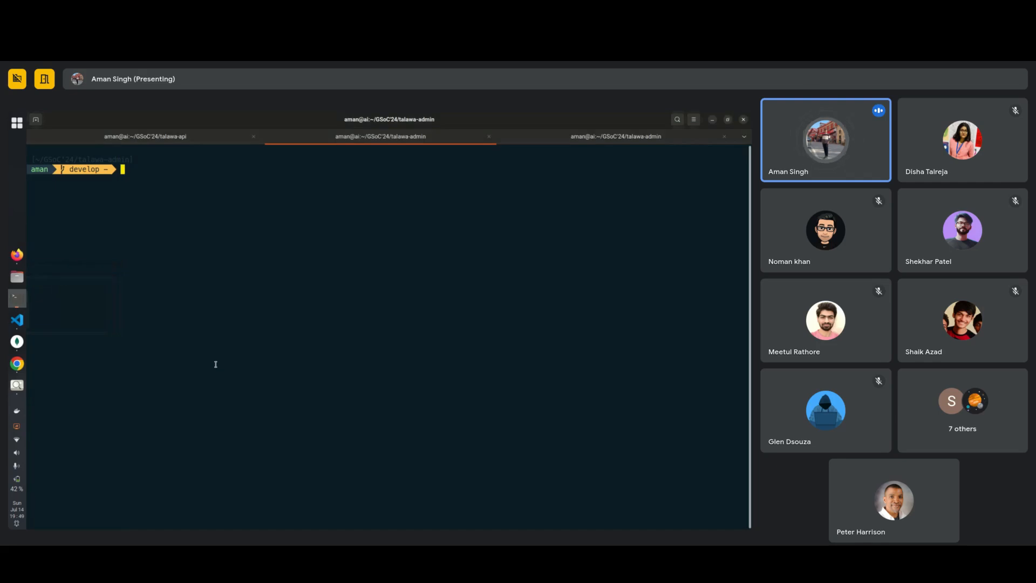
Start the admin portal with 'npm run' and go to the organization's Posts list.
{"action": "type", "text": "npm run"}
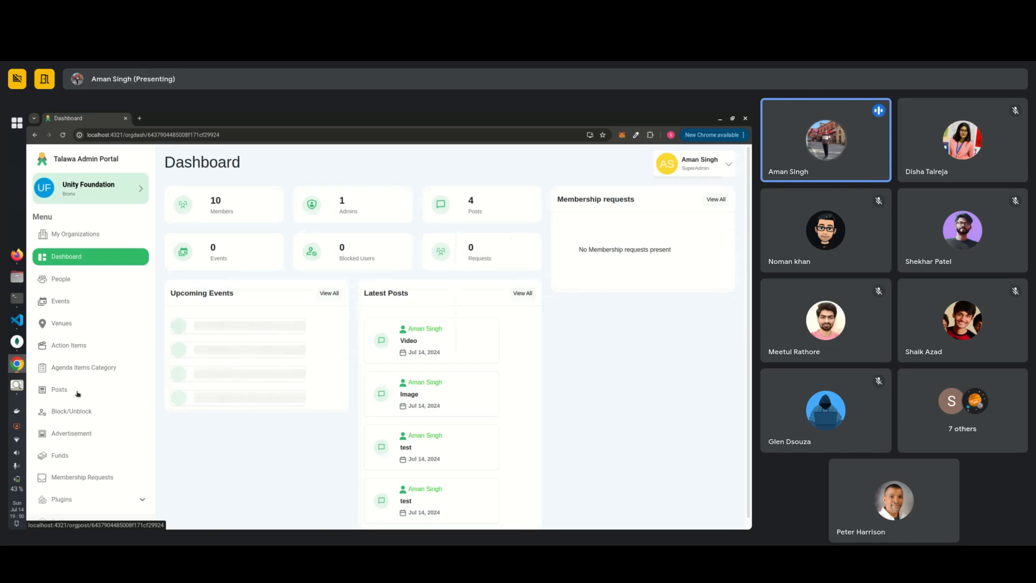
{"action": "left_click", "coordinate": [59, 390]}
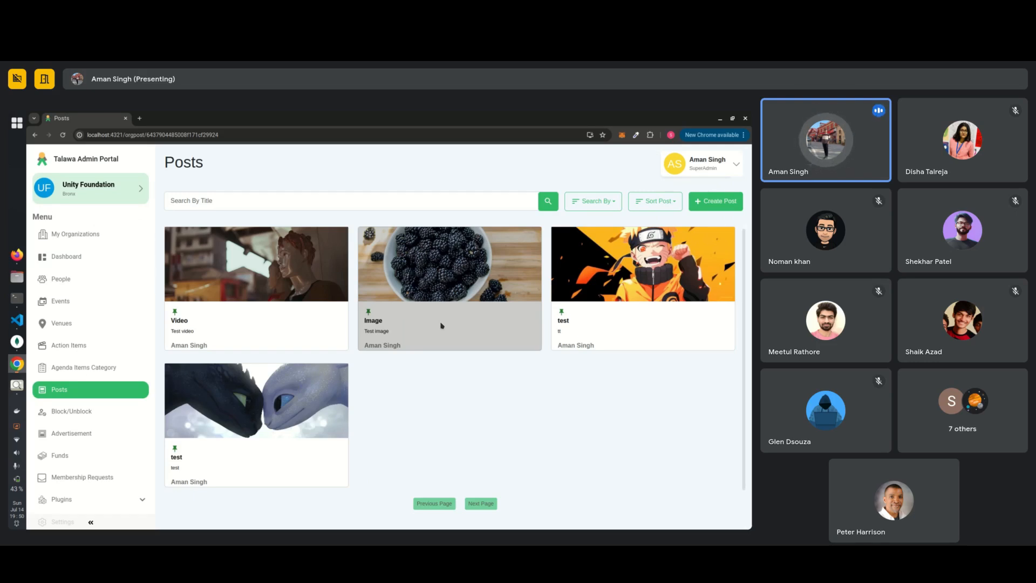
{"action": "mouse_move", "coordinate": [551, 407]}
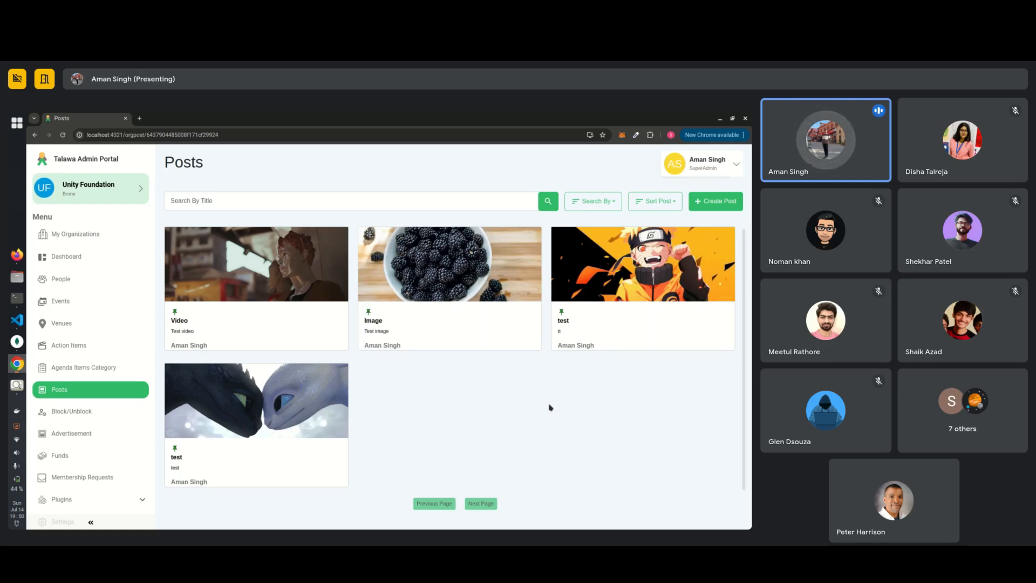
{"action": "mouse_move", "coordinate": [454, 386]}
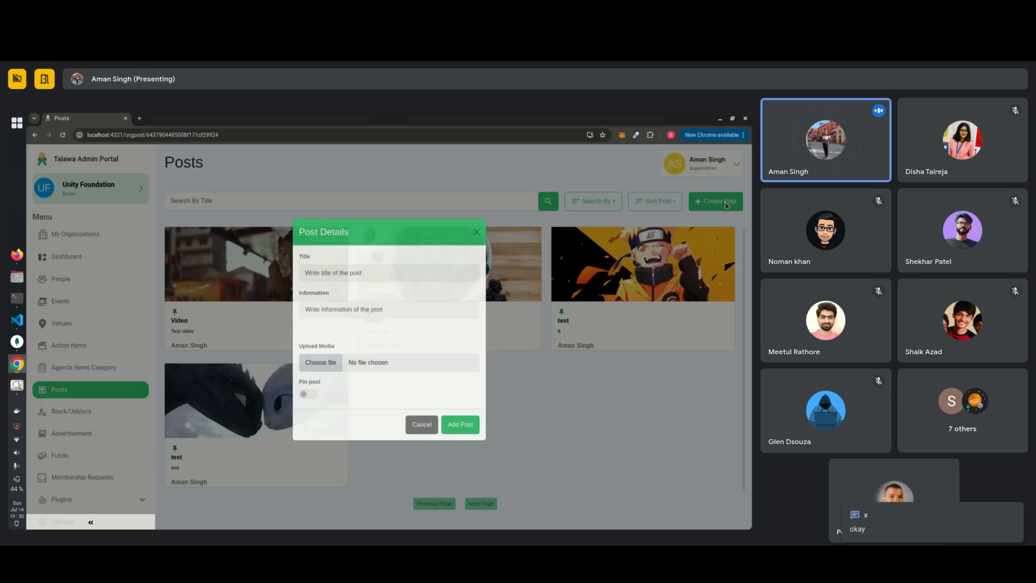
Fill a new post with title 'test', information 'test', attach apple.jpeg and pin it.
{"action": "type", "text": "test"}
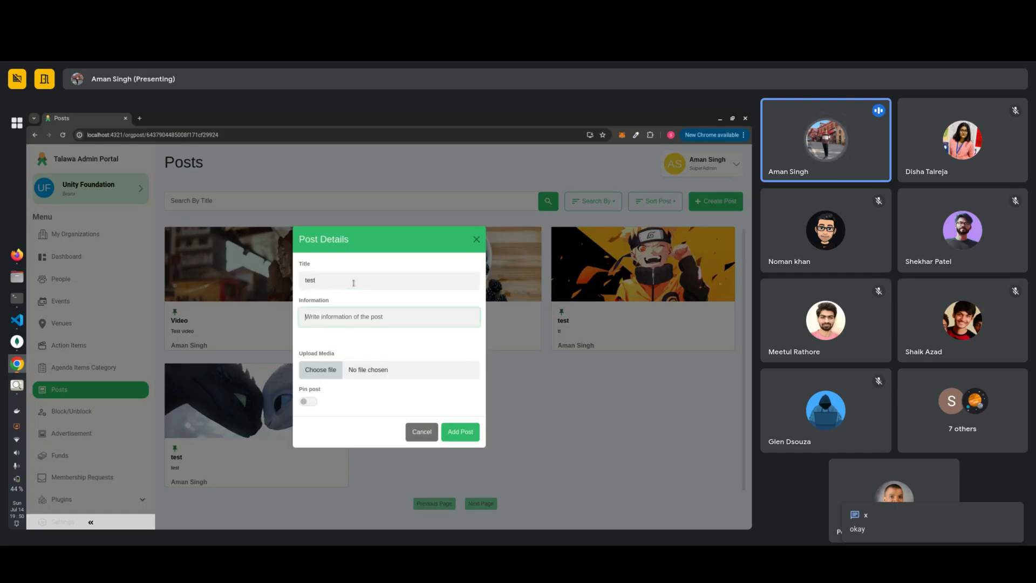
{"action": "type", "text": "test"}
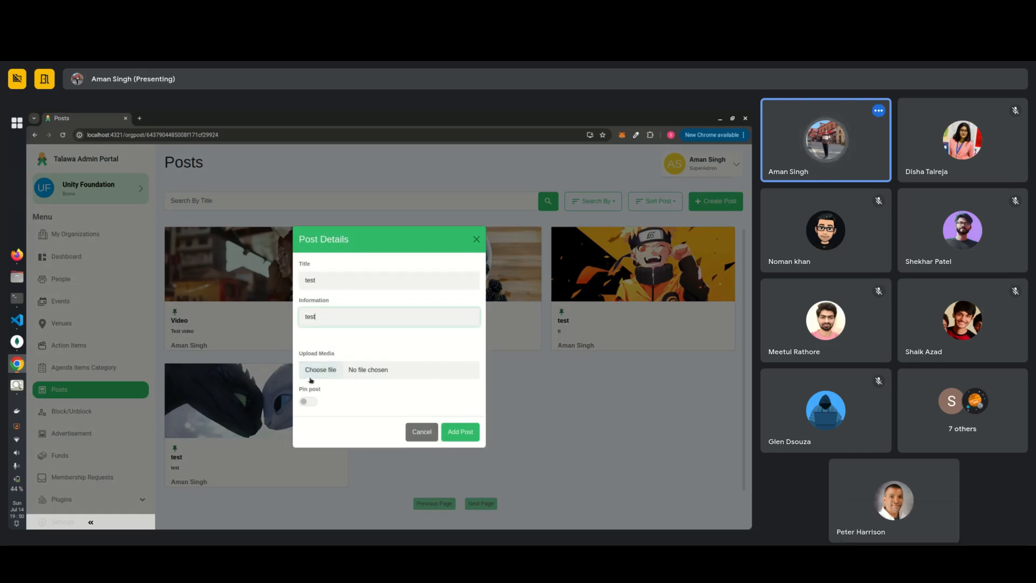
{"action": "left_click", "coordinate": [320, 369]}
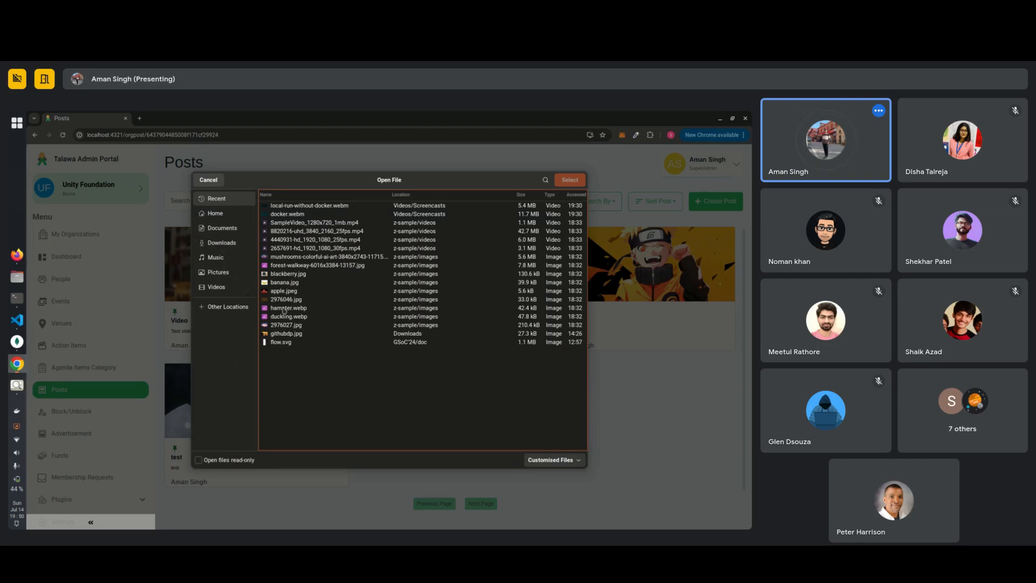
{"action": "left_click", "coordinate": [284, 291]}
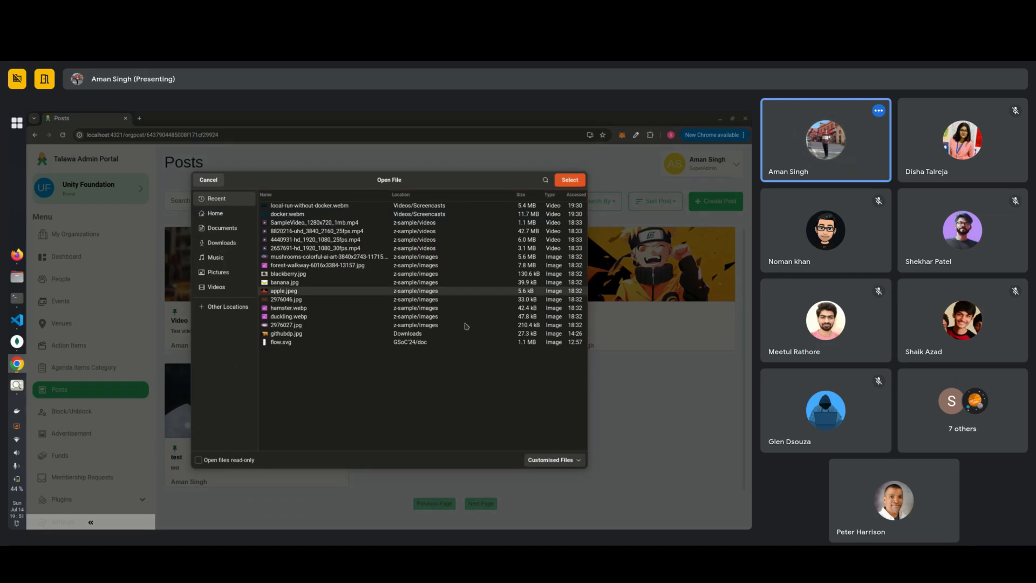
{"action": "left_click", "coordinate": [569, 179]}
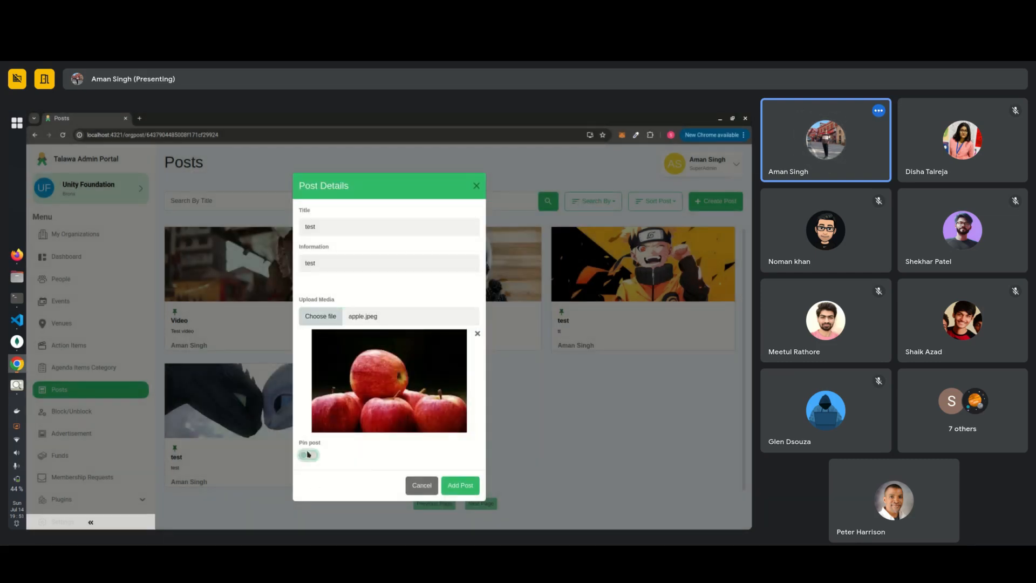
{"action": "left_click", "coordinate": [460, 485]}
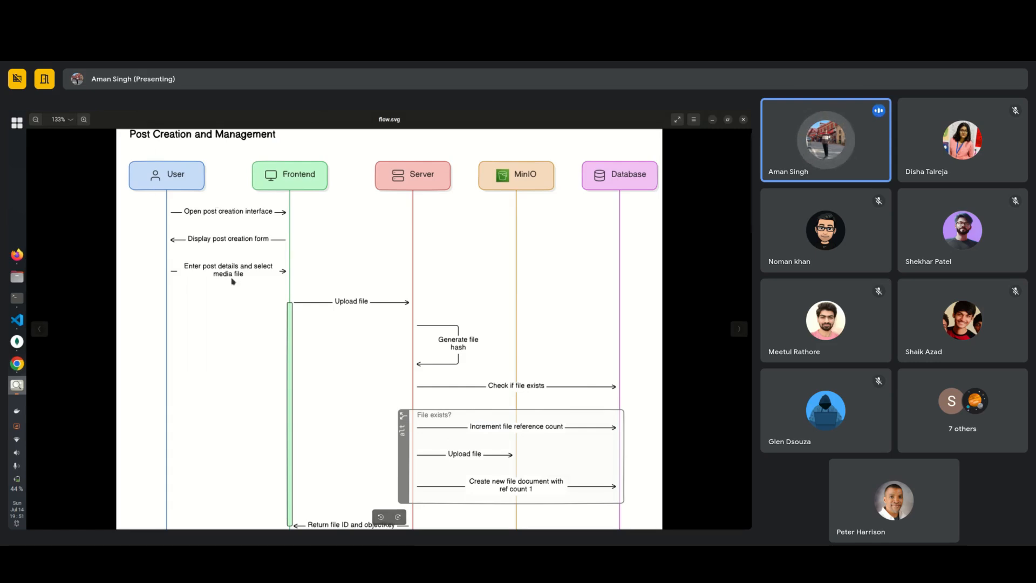
{"action": "mouse_move", "coordinate": [395, 284]}
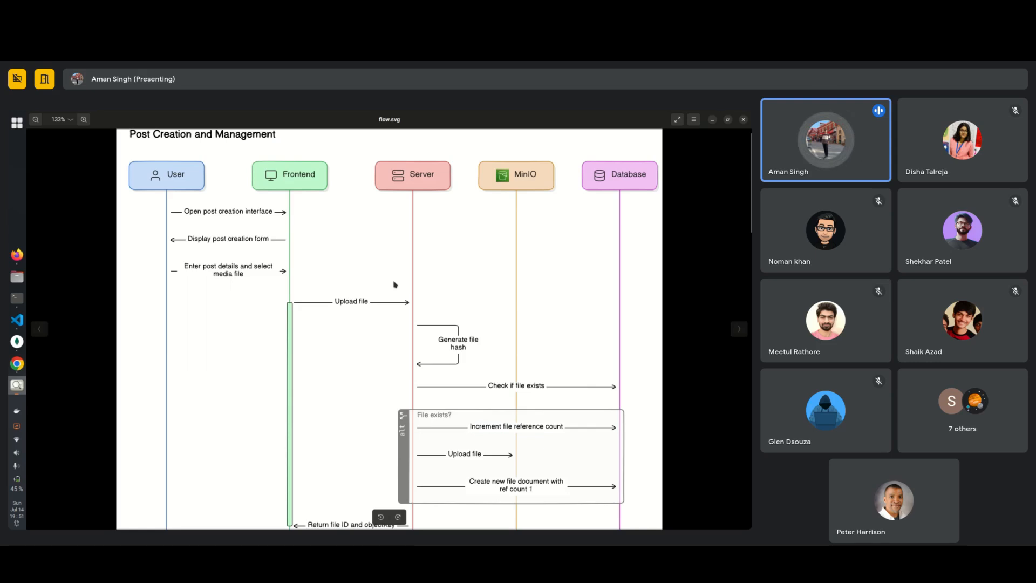
{"action": "mouse_move", "coordinate": [478, 384]}
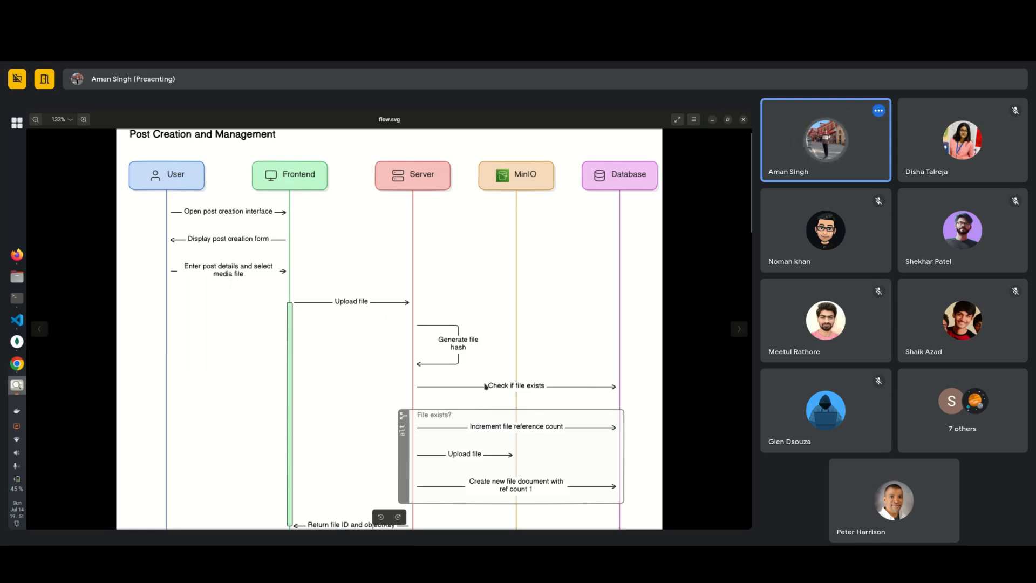
{"action": "mouse_move", "coordinate": [622, 390]}
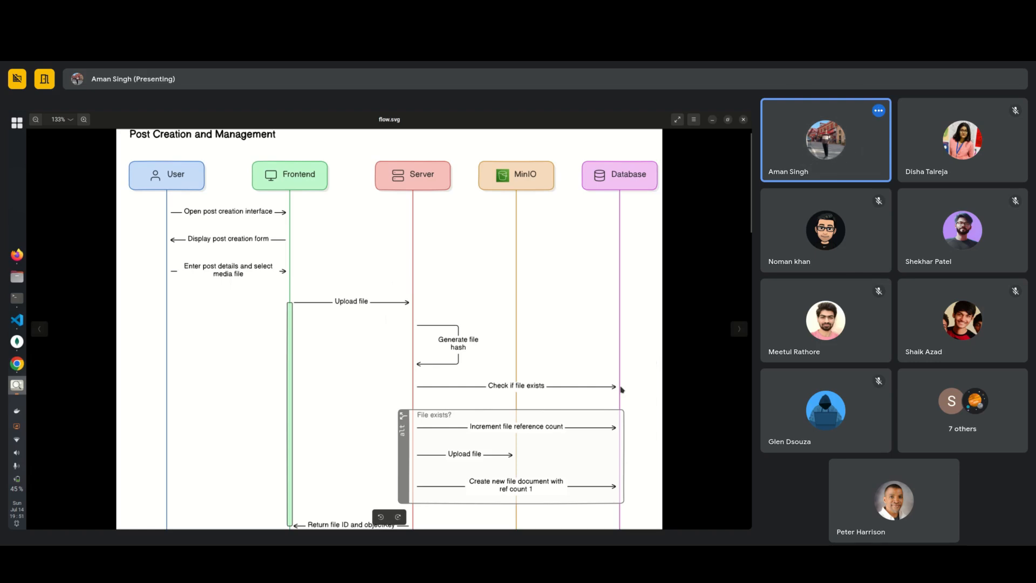
{"action": "mouse_move", "coordinate": [538, 371]}
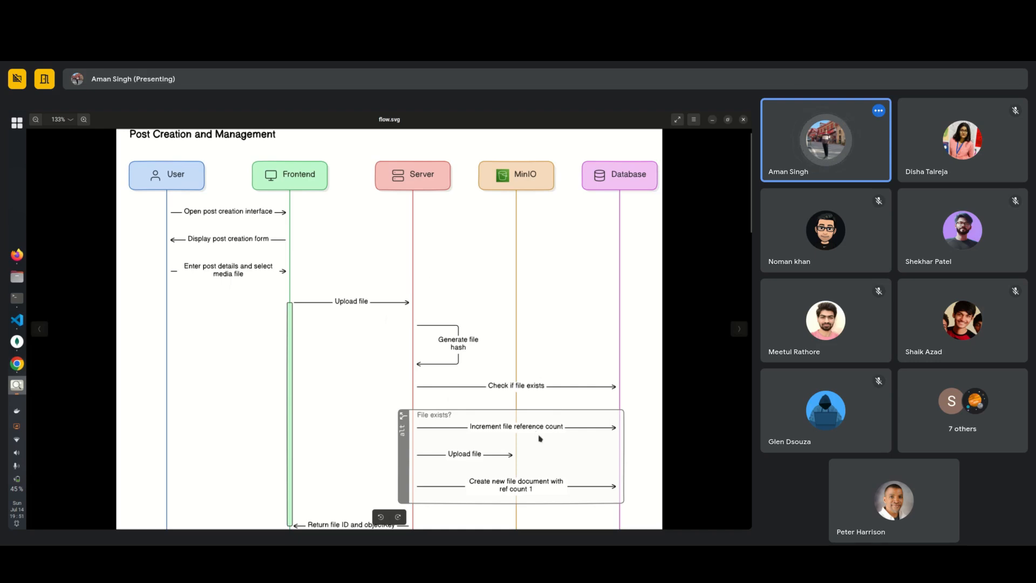
Scroll down through the flow.svg post creation and management sequence diagram.
{"action": "scroll", "scroll_direction": "down", "scroll_amount": 3}
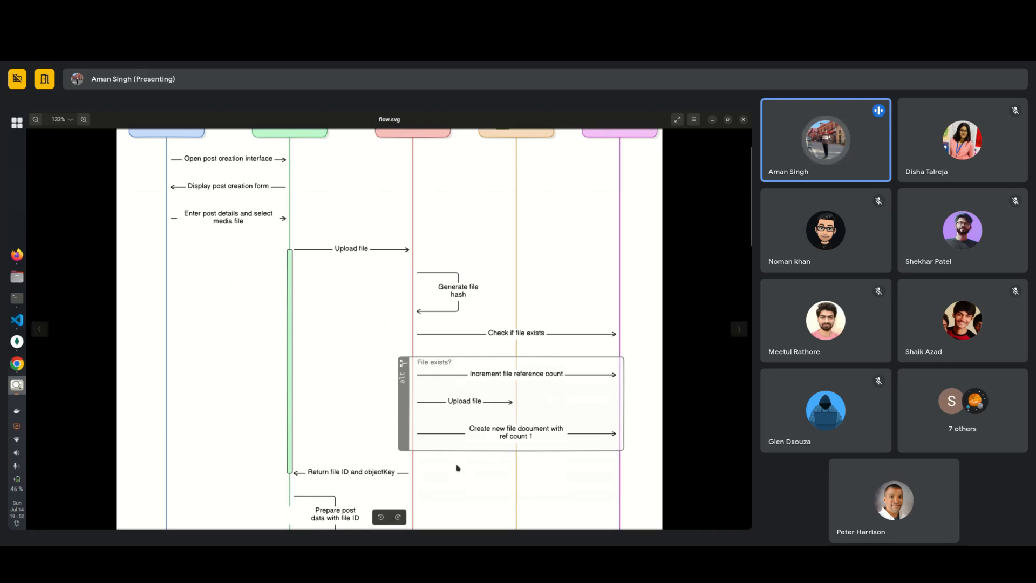
{"action": "scroll", "scroll_direction": "down", "scroll_amount": 3}
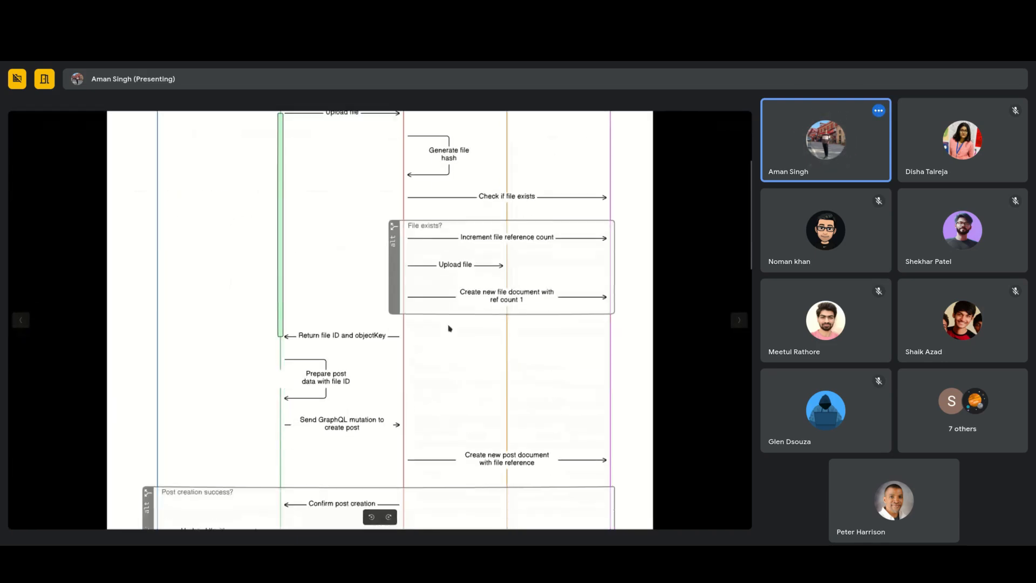
{"action": "scroll", "scroll_direction": "down", "scroll_amount": 3}
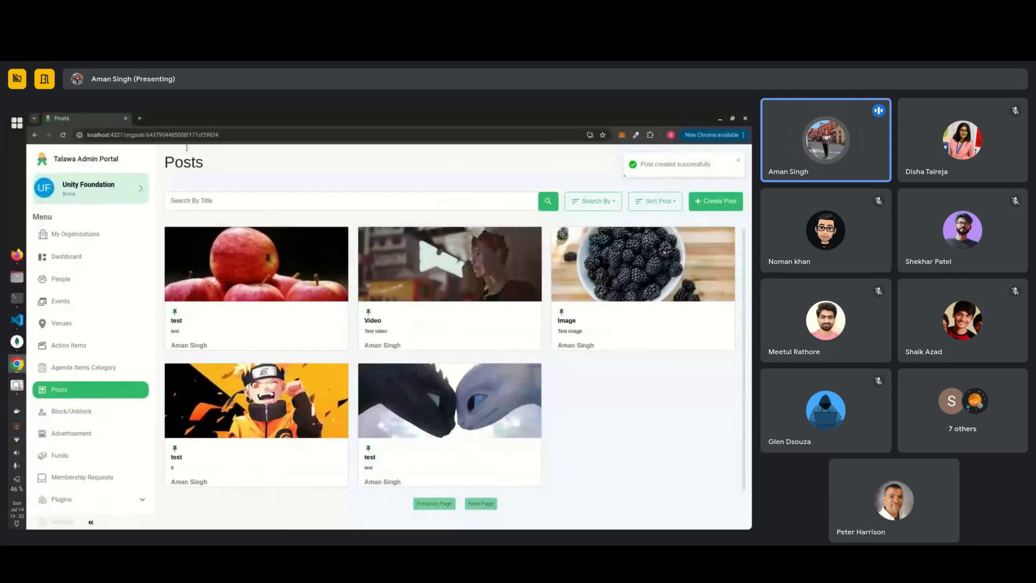
In a new tab, go to localhost and pick the MinIO Console talawa bucket suggestion.
{"action": "left_click", "coordinate": [139, 119]}
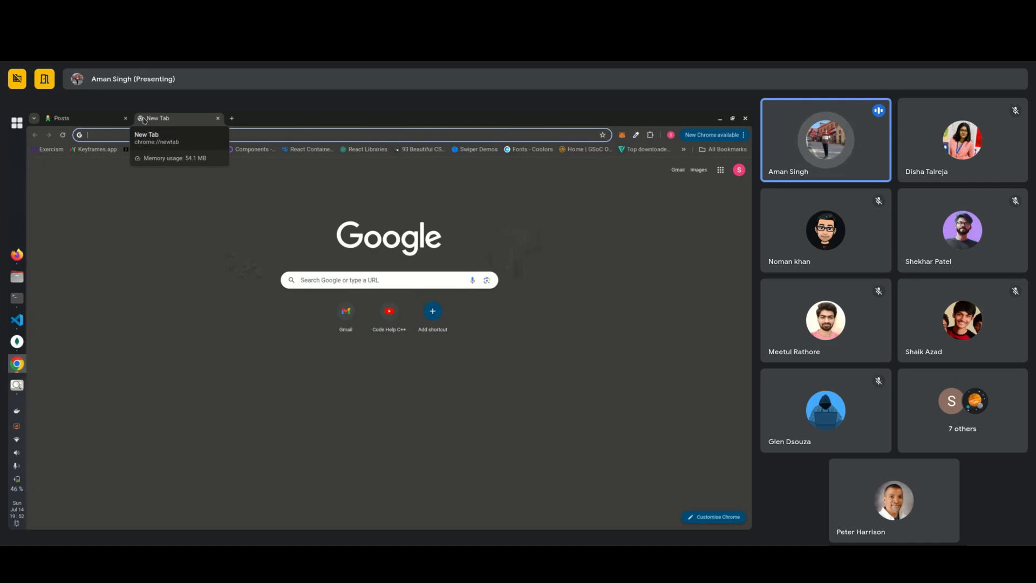
{"action": "type", "text": "localhost:30001"}
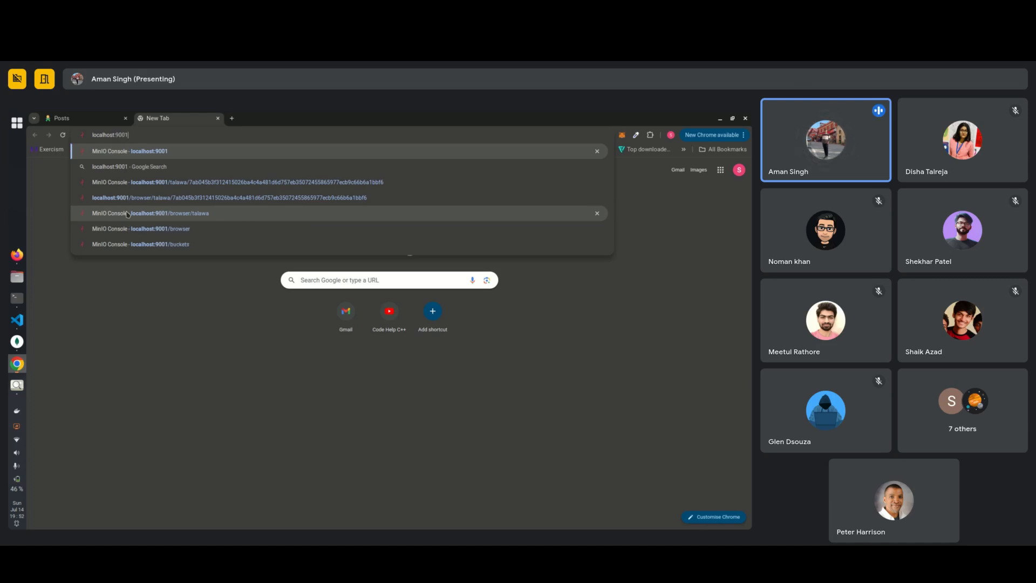
{"action": "left_click", "coordinate": [140, 229]}
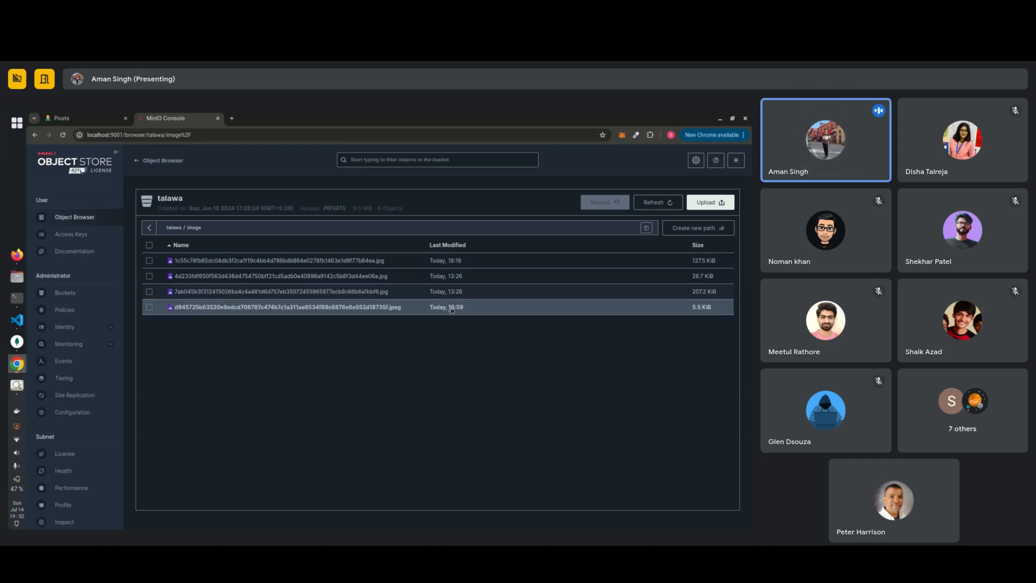
Show the 5.5 KiB jpeg object's info, flip between MinIO and the Posts tab, ending on Posts.
{"action": "left_click", "coordinate": [285, 306]}
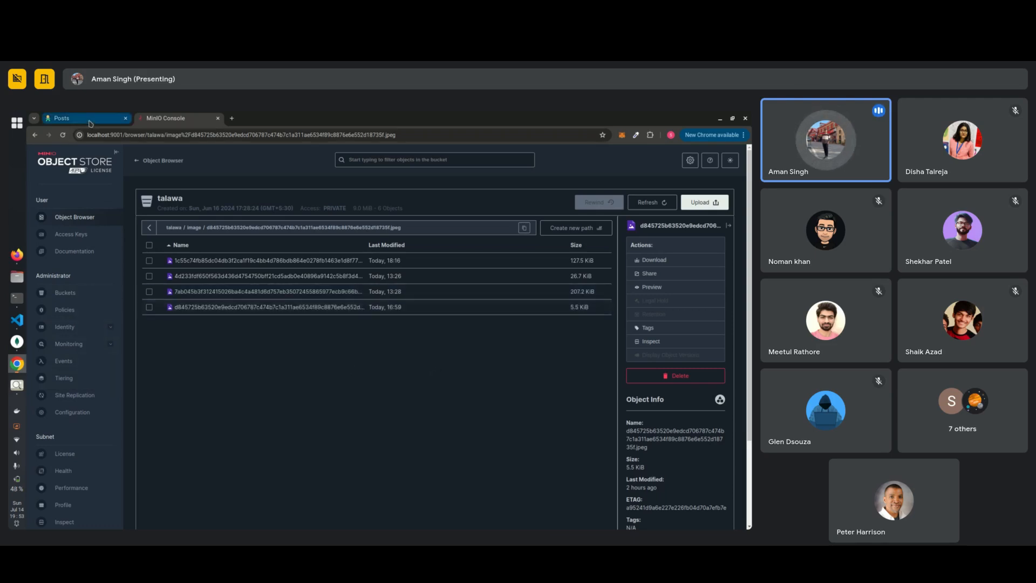
{"action": "left_click", "coordinate": [60, 118]}
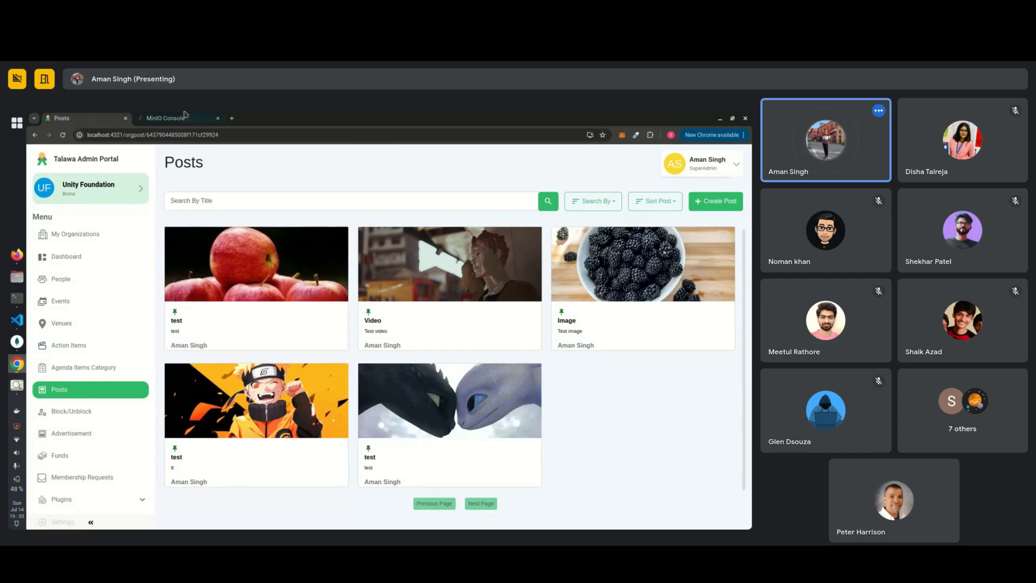
{"action": "left_click", "coordinate": [164, 118]}
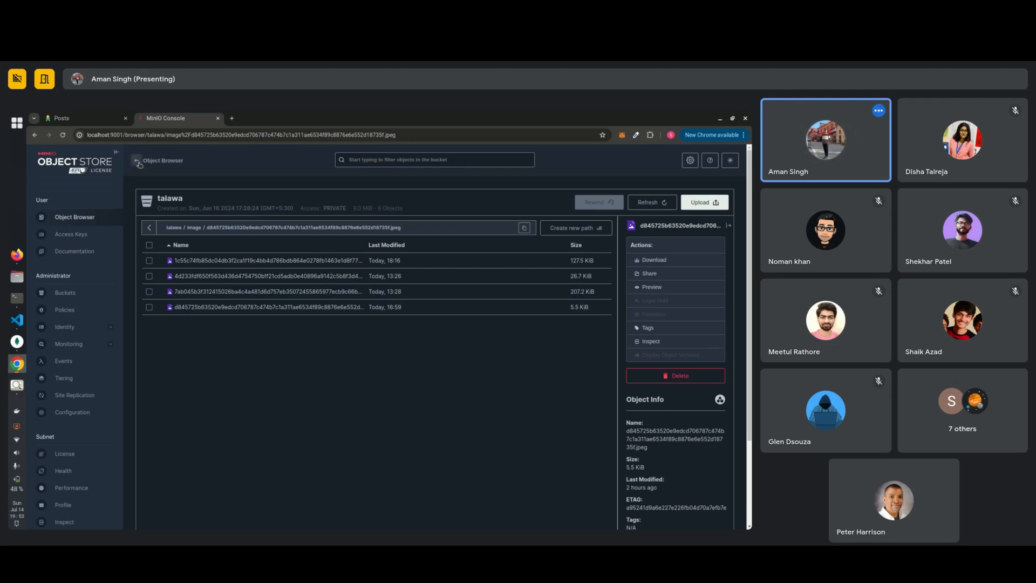
{"action": "mouse_move", "coordinate": [61, 117]}
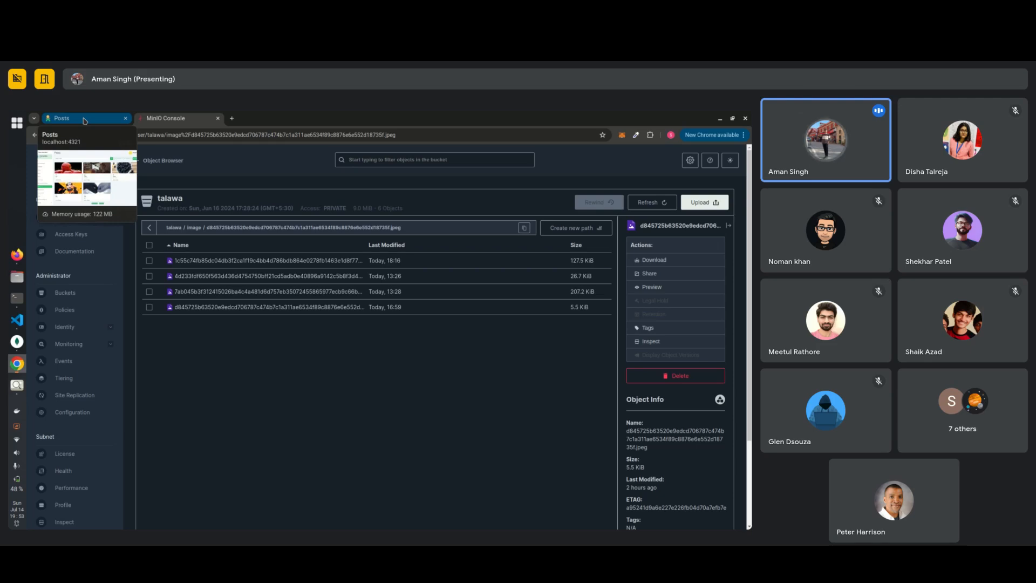
{"action": "left_click", "coordinate": [79, 117]}
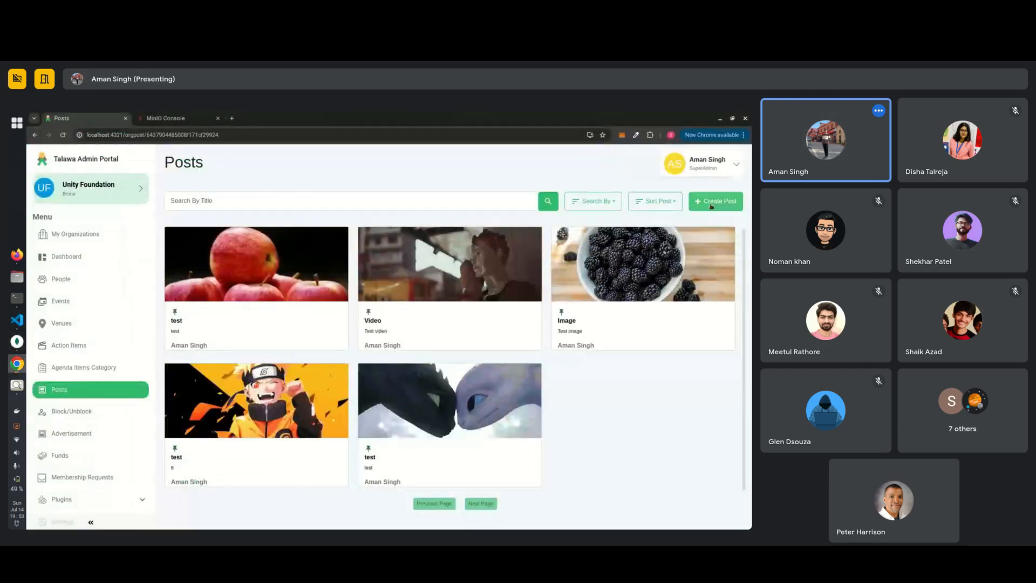
Create a post titled 'dup' with information 'apple' and attach the apple.jpeg image.
{"action": "left_click", "coordinate": [714, 200]}
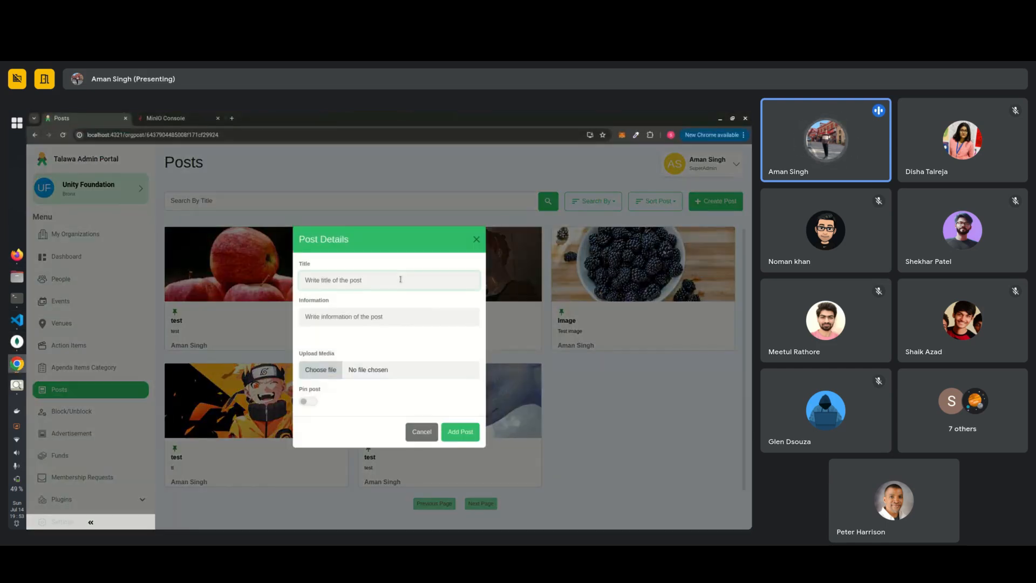
{"action": "type", "text": "duplicate"}
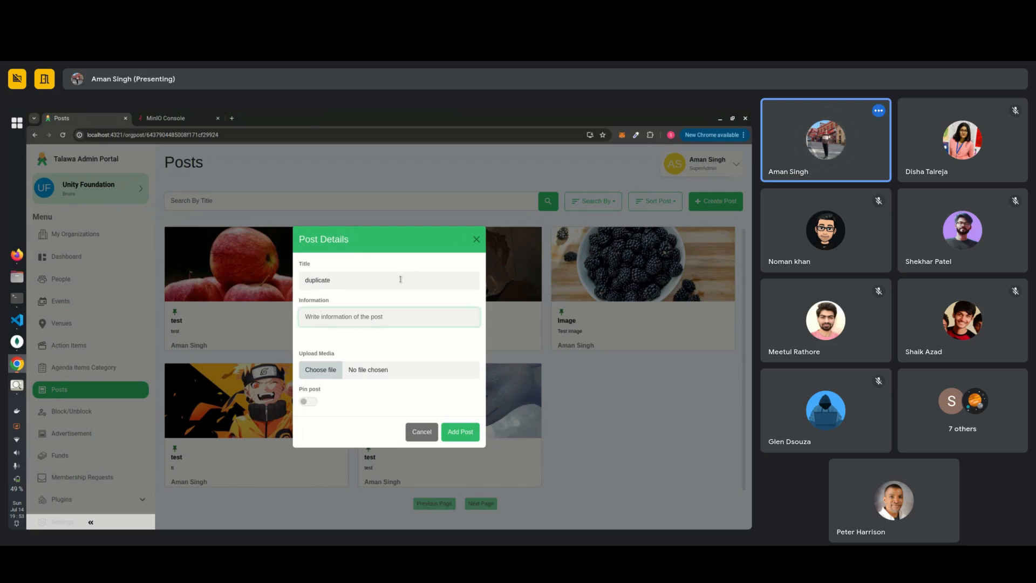
{"action": "type", "text": "apple"}
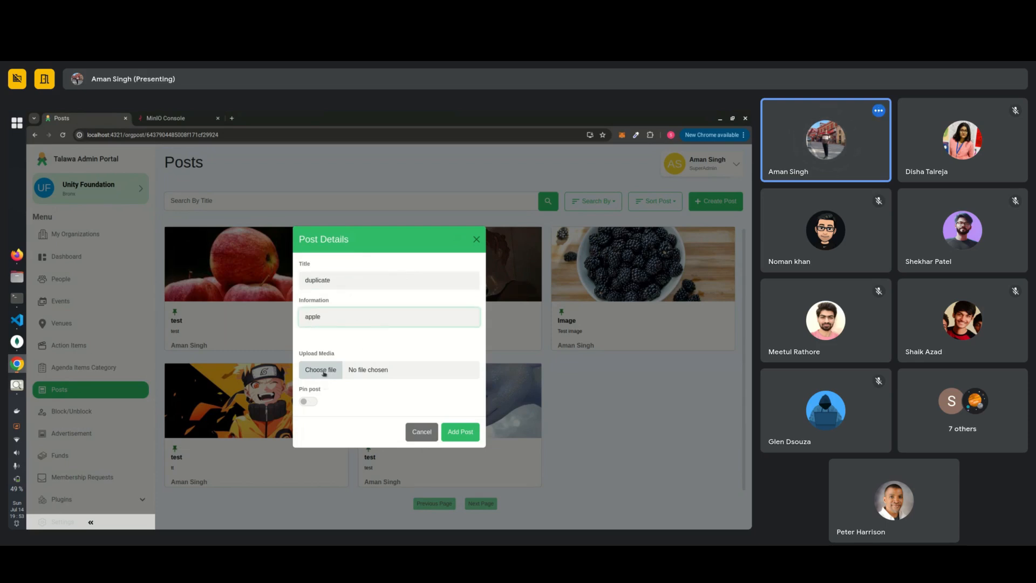
{"action": "left_click", "coordinate": [321, 369]}
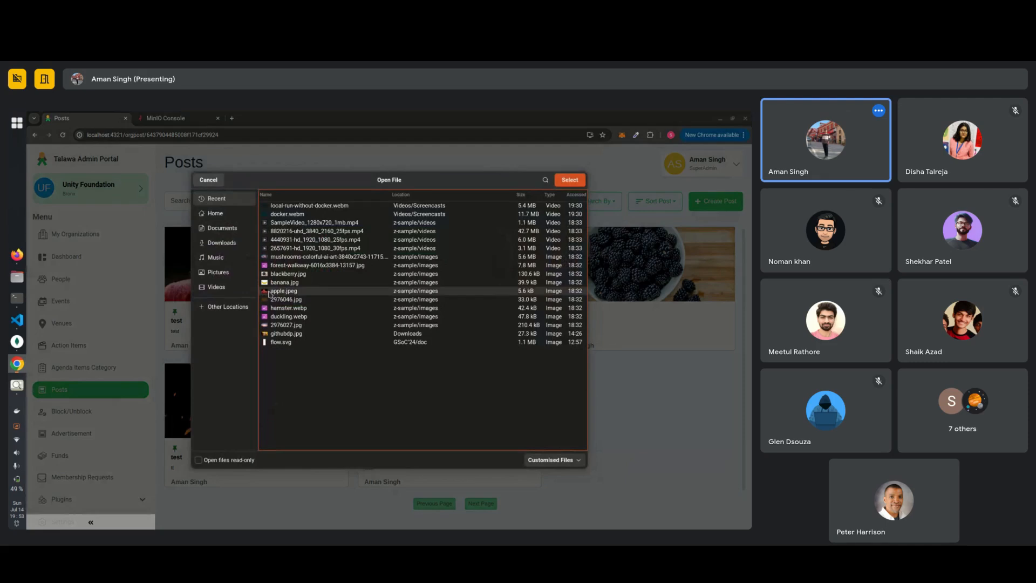
{"action": "left_click", "coordinate": [568, 180]}
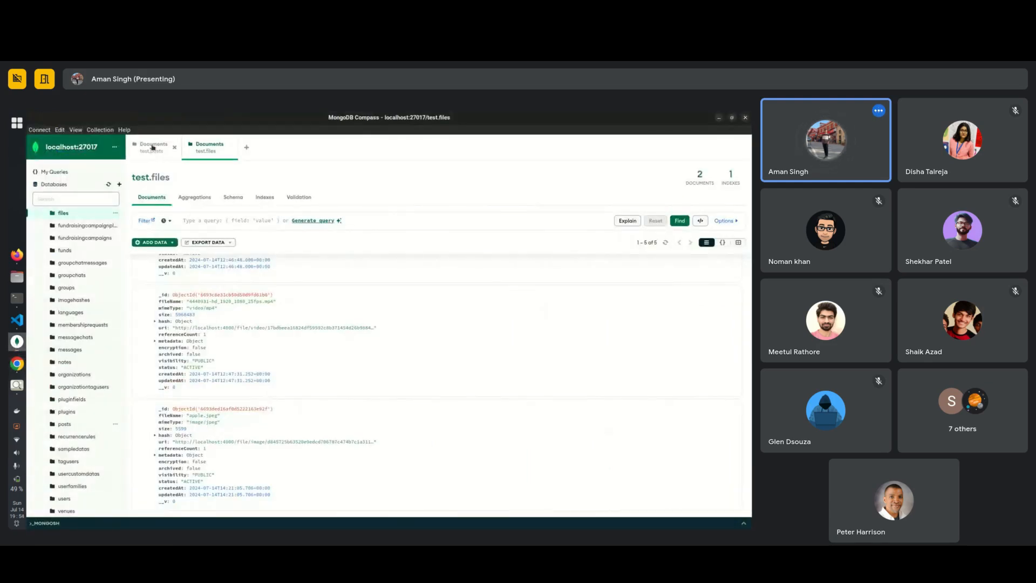
Refresh the posts collection documents in Compass and look through the newly added records.
{"action": "left_click", "coordinate": [64, 423]}
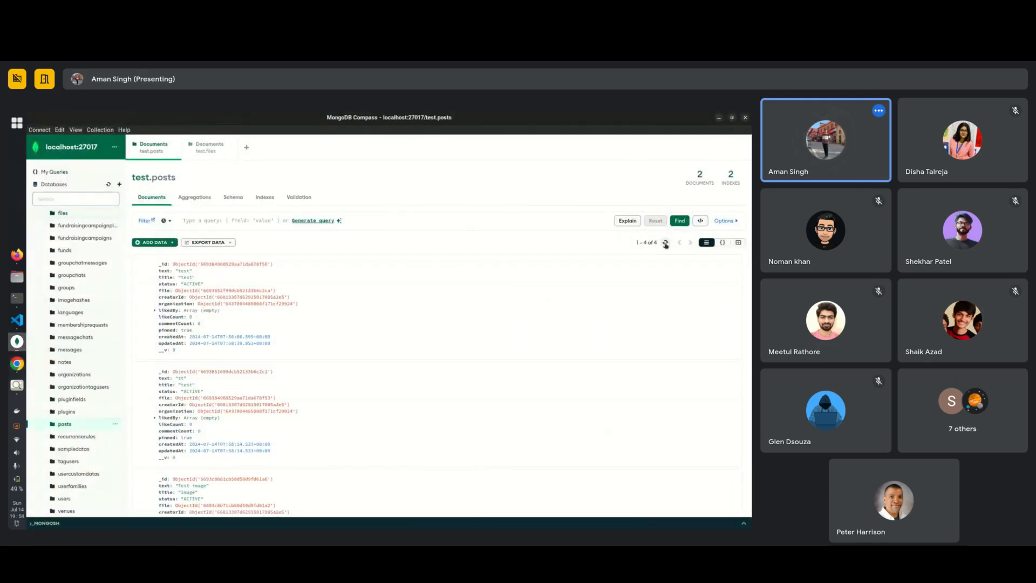
{"action": "left_click", "coordinate": [666, 242]}
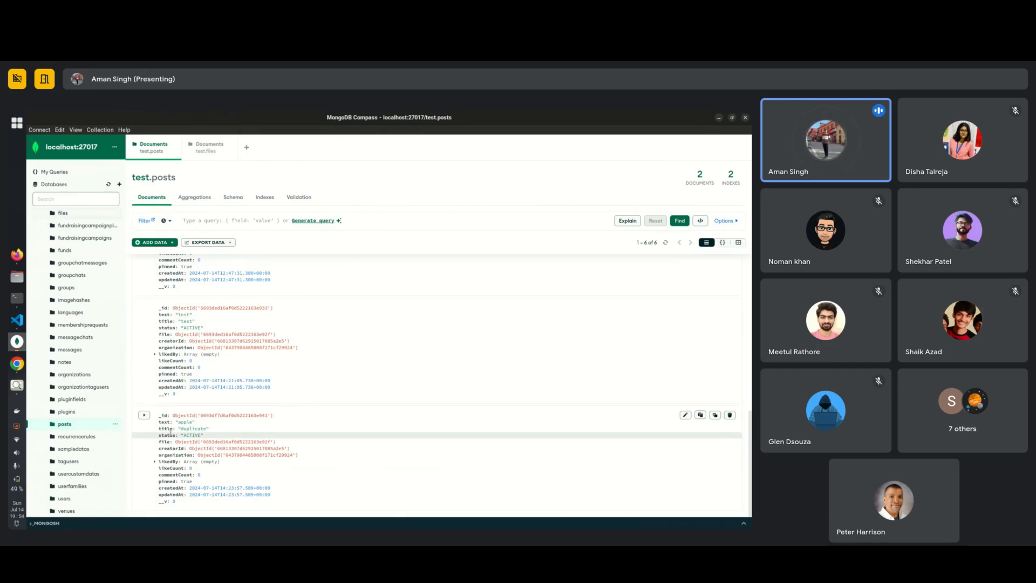
{"action": "scroll", "scroll_direction": "down", "scroll_amount": 3}
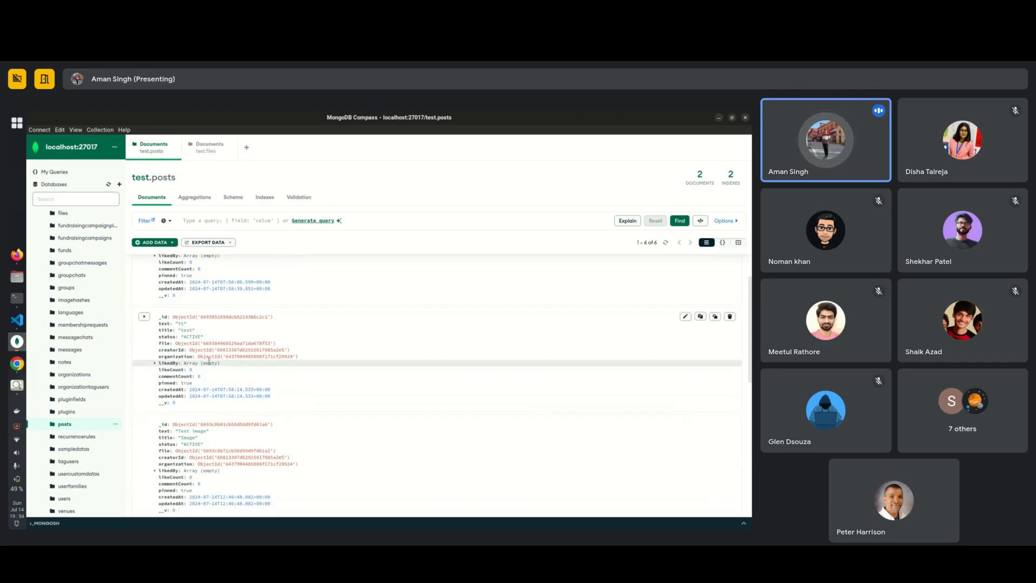
{"action": "scroll", "scroll_direction": "down", "scroll_amount": 3}
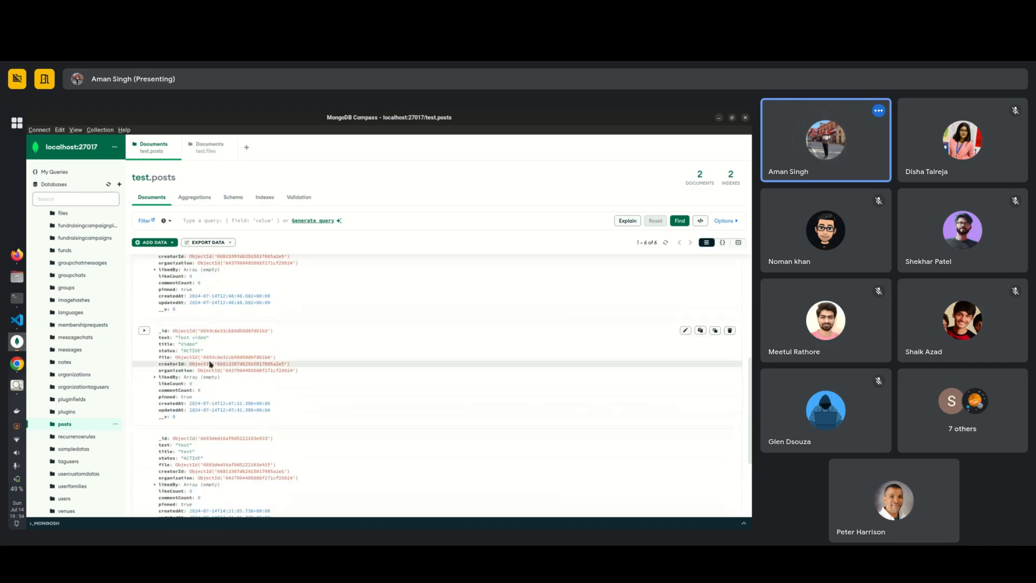
{"action": "scroll", "scroll_direction": "down", "scroll_amount": 3}
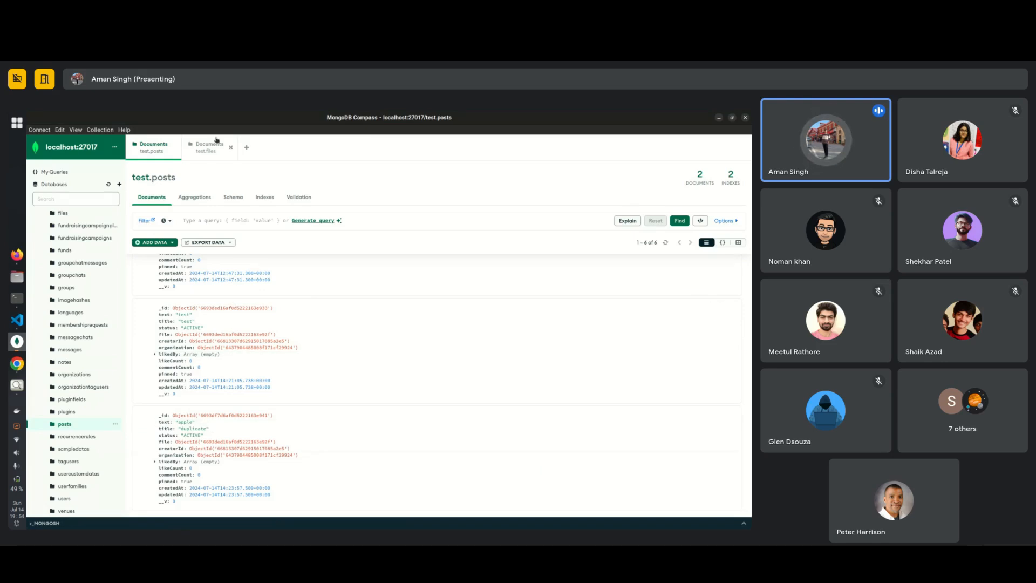
Reload test.files, scroll to the apple.jpeg entry, and return to the portal's Posts page.
{"action": "left_click", "coordinate": [209, 147]}
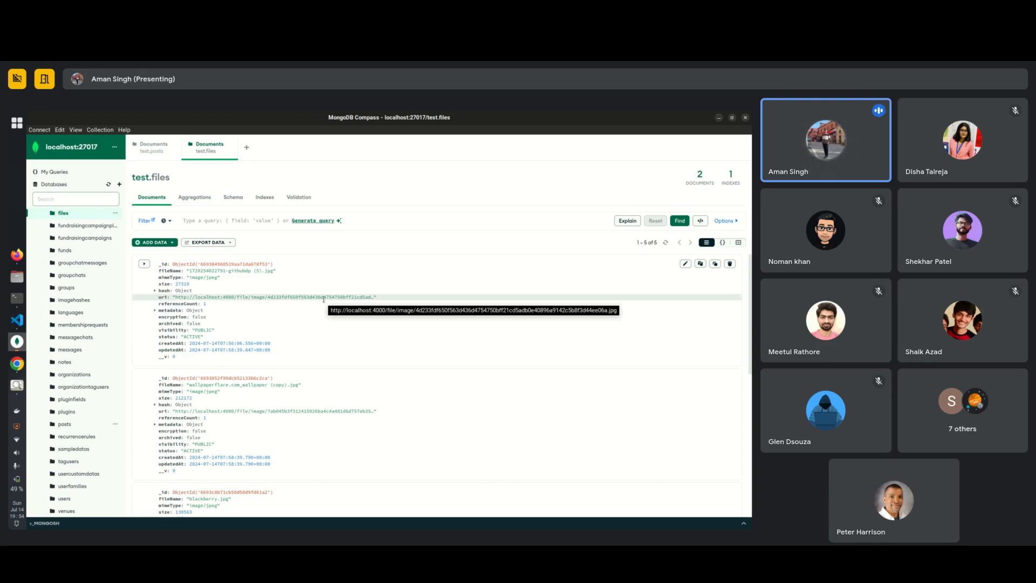
{"action": "scroll", "scroll_direction": "down", "scroll_amount": 3}
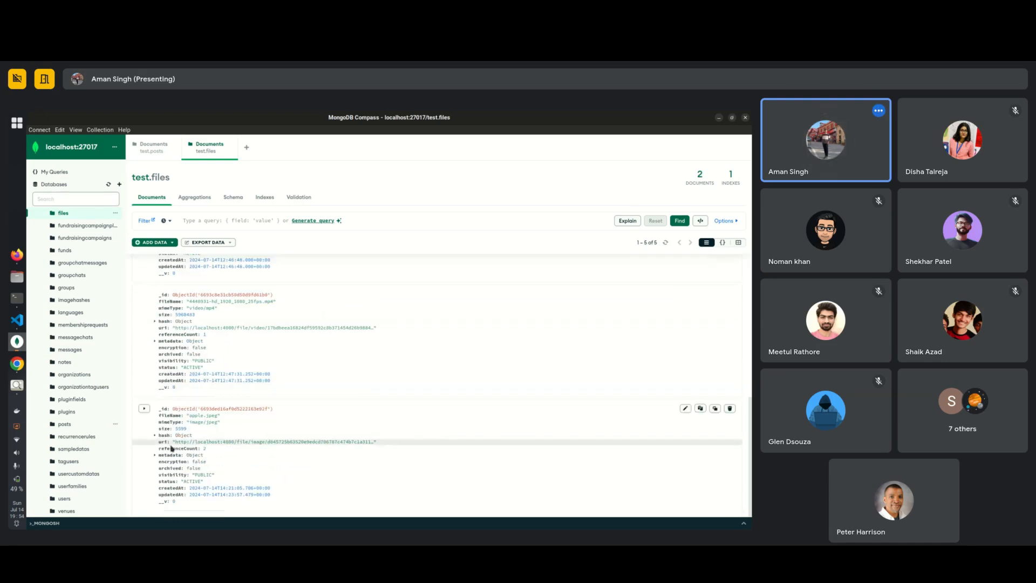
{"action": "double_click", "coordinate": [178, 449]}
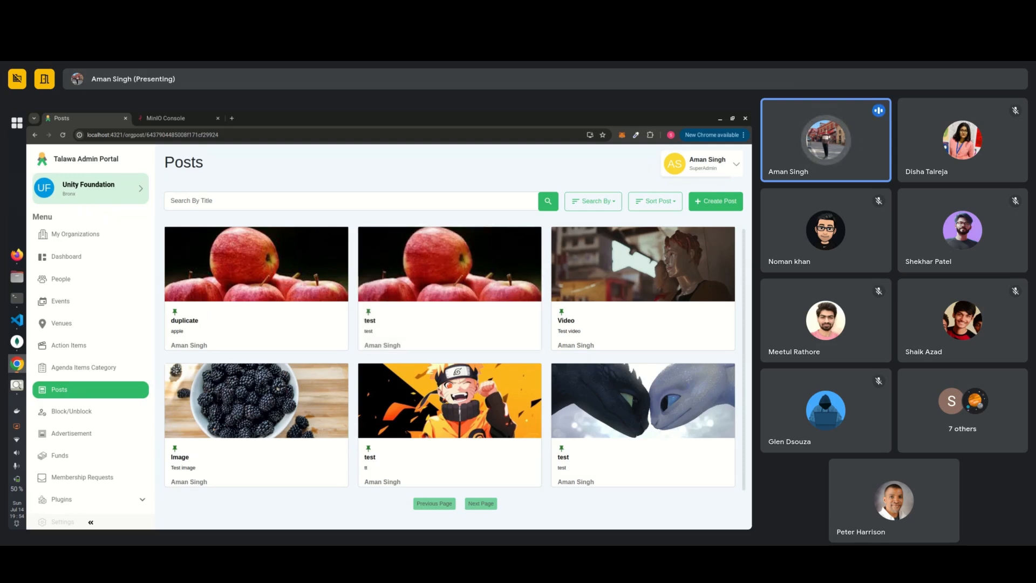
Start a new post with placeholder title and information and attach banana.jpg as its media.
{"action": "left_click", "coordinate": [715, 200]}
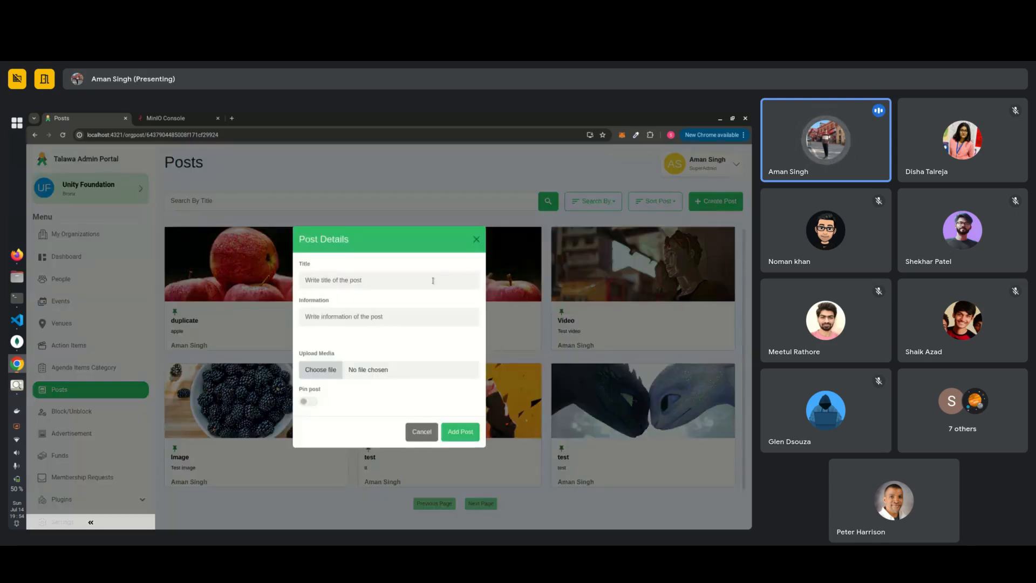
{"action": "type", "text": "fasdf"}
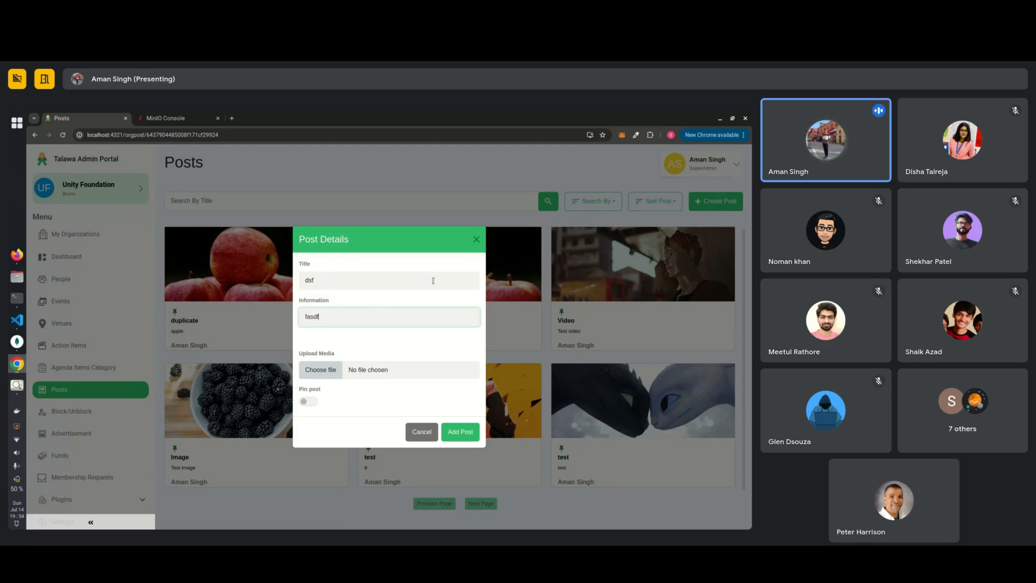
{"action": "left_click", "coordinate": [321, 369]}
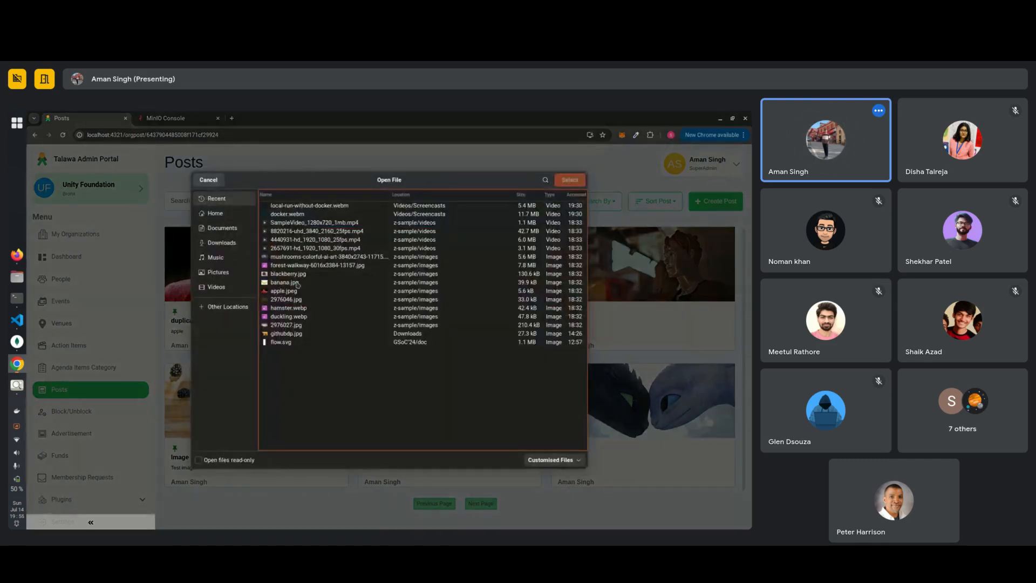
{"action": "left_click", "coordinate": [568, 180]}
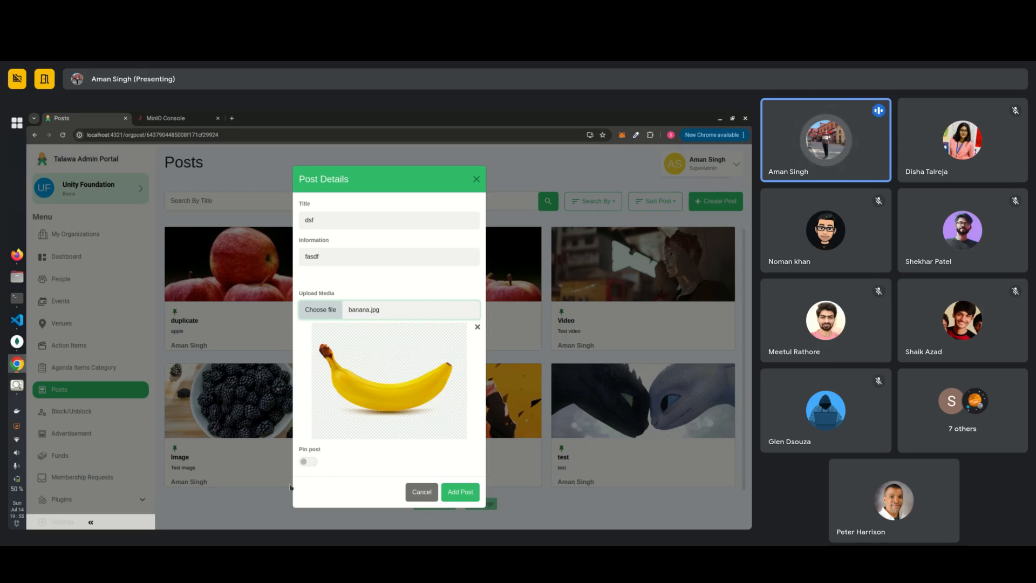
{"action": "mouse_move", "coordinate": [345, 454]}
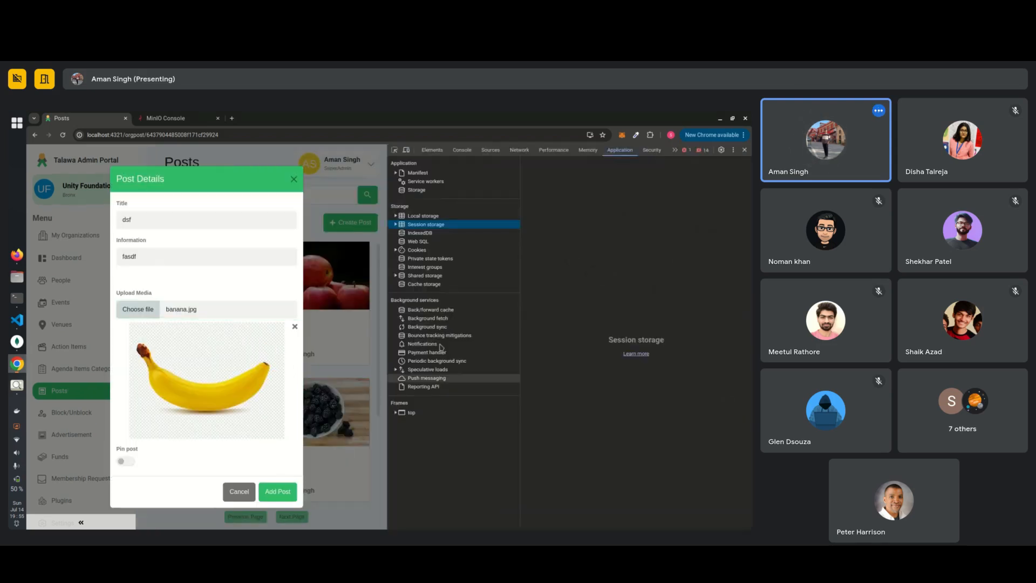
Capture the post's network requests, view the 'File deleted successfully' response, then go to MinIO Console.
{"action": "left_click", "coordinate": [519, 149]}
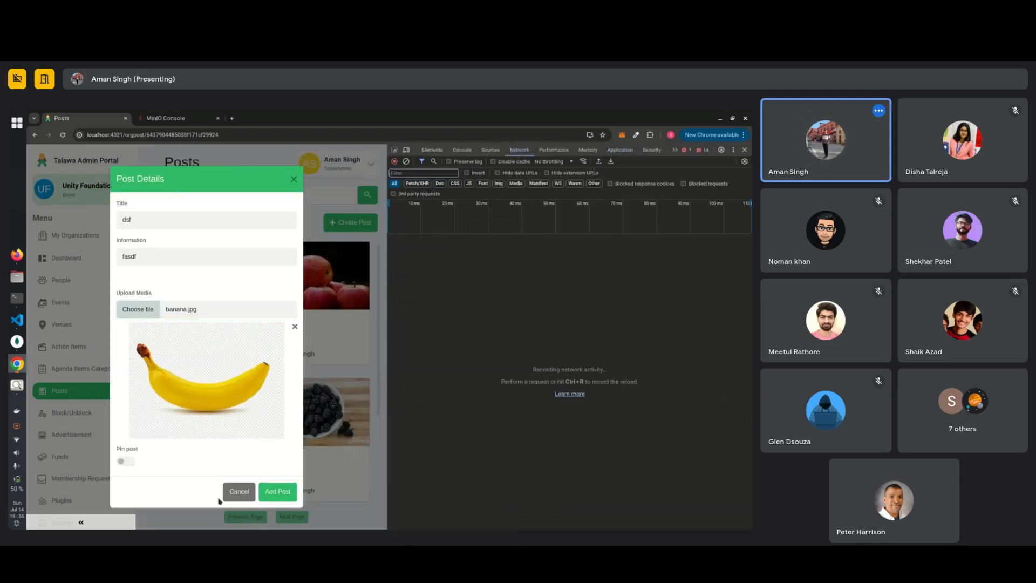
{"action": "left_click", "coordinate": [277, 491]}
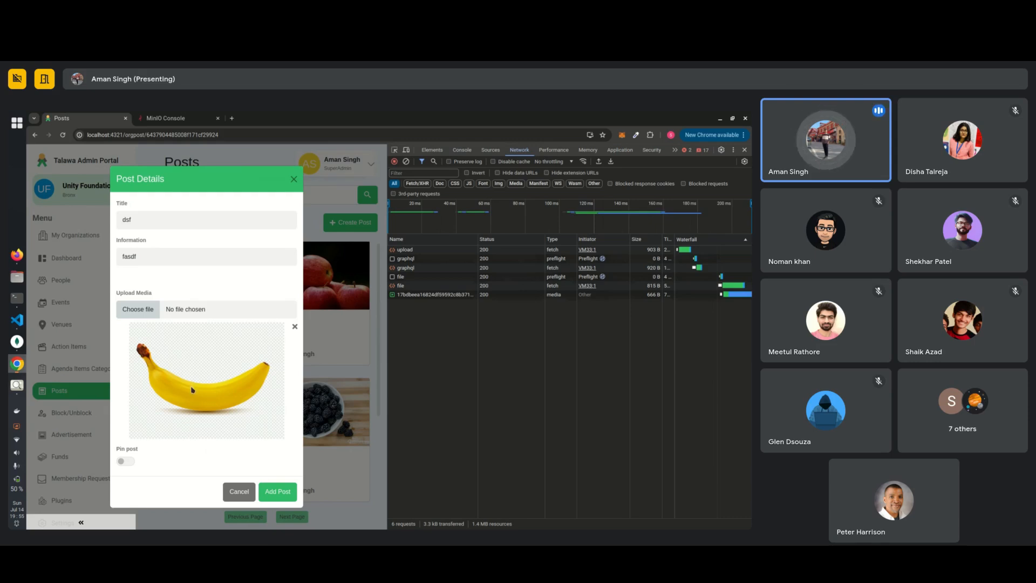
{"action": "mouse_move", "coordinate": [206, 369]}
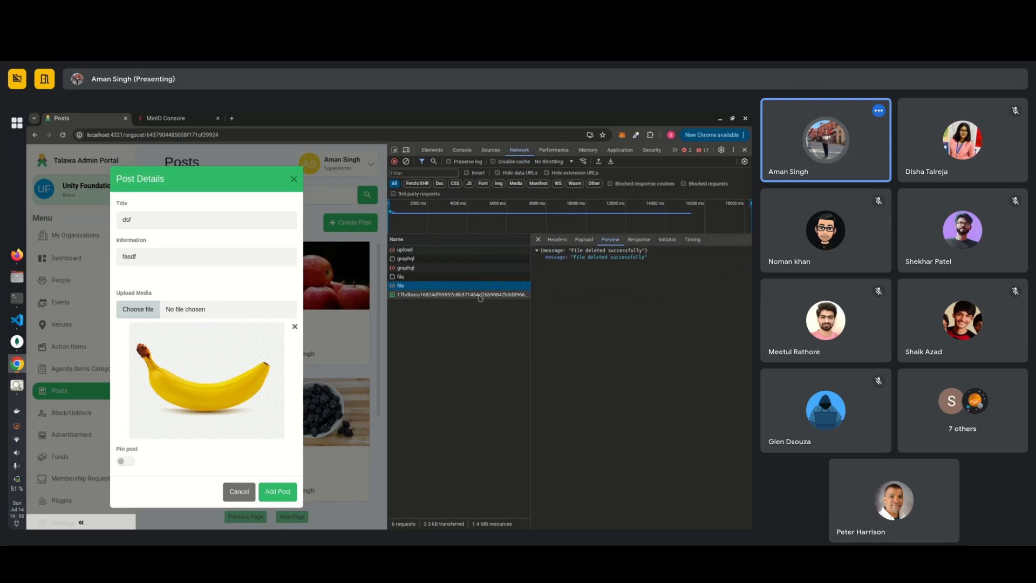
{"action": "left_click", "coordinate": [167, 118]}
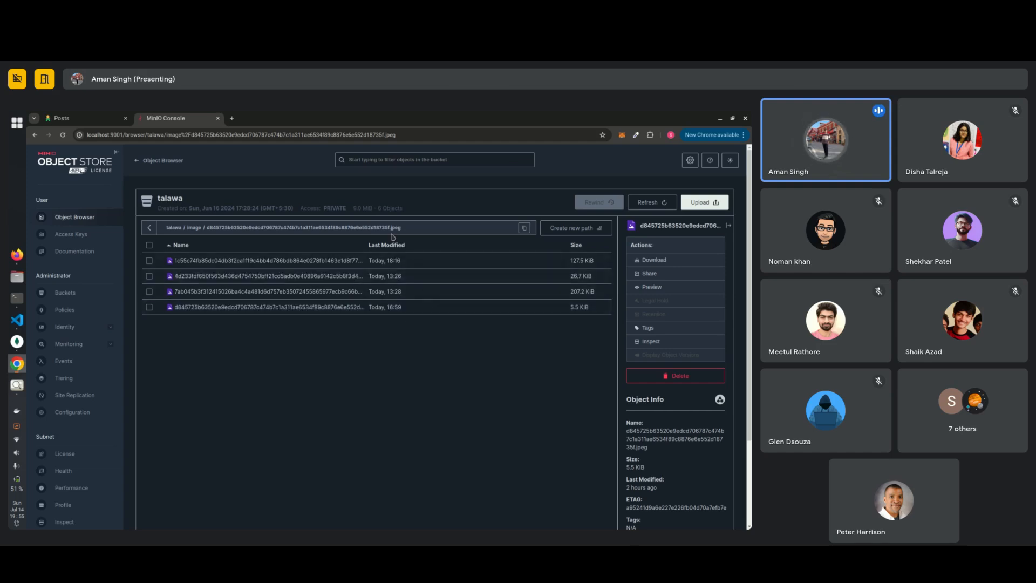
Return from the MinIO talawa bucket to the portal's Posts page.
{"action": "left_click", "coordinate": [60, 118]}
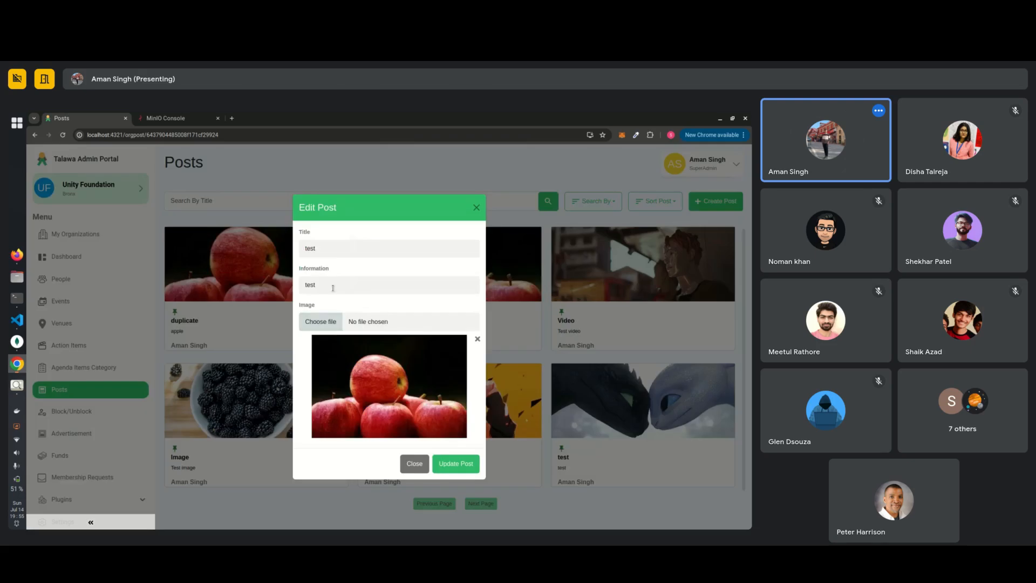
Replace the test post's apple image with githubdp.jpg and save the updated post.
{"action": "left_click", "coordinate": [321, 322]}
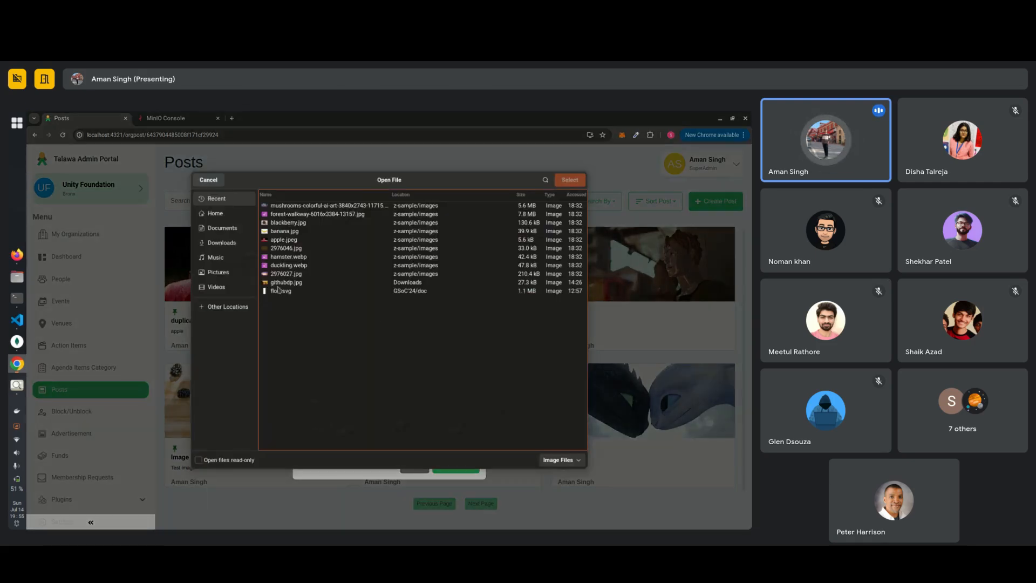
{"action": "left_click", "coordinate": [285, 281]}
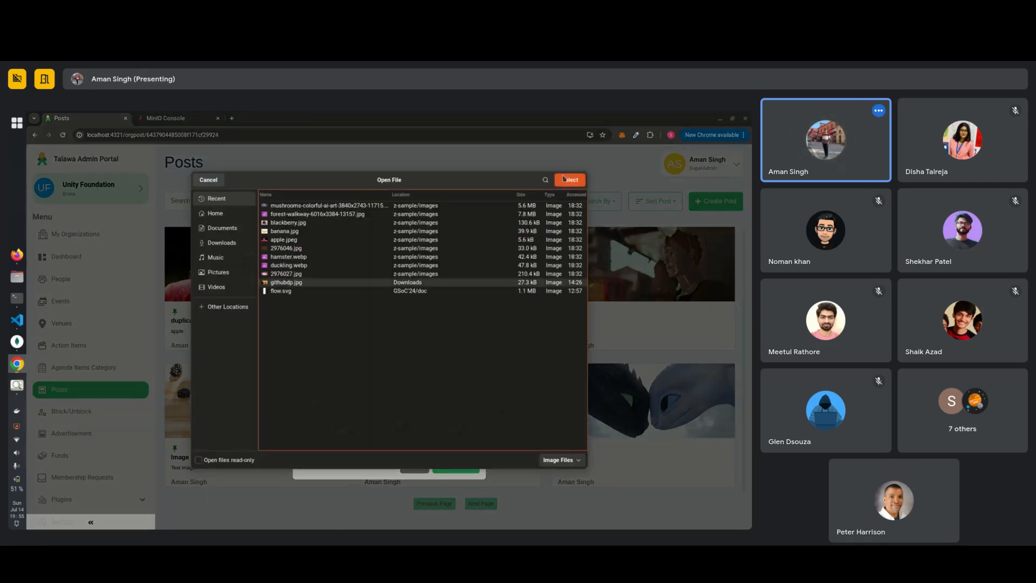
{"action": "left_click", "coordinate": [568, 179]}
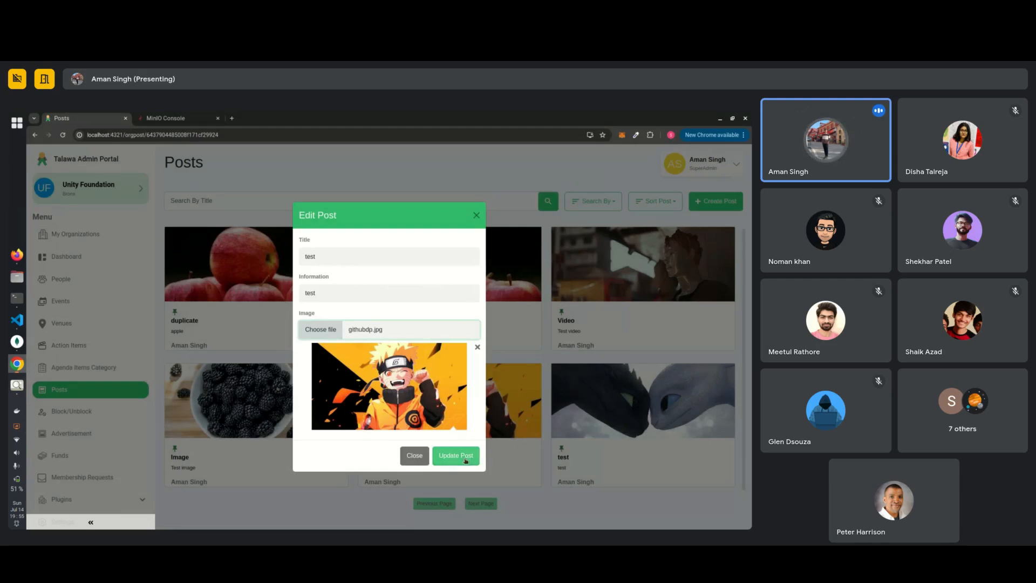
{"action": "left_click", "coordinate": [455, 455]}
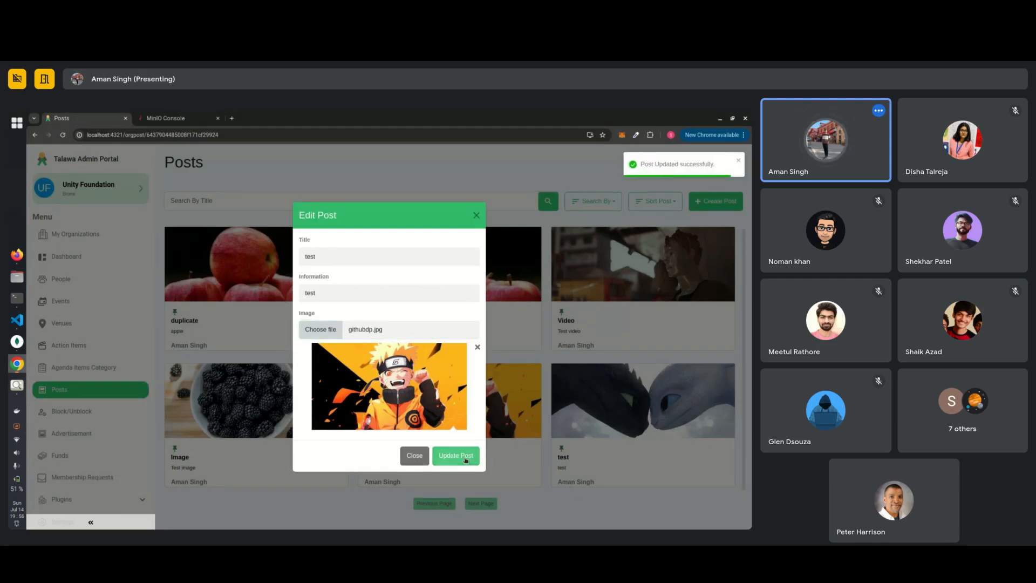
{"action": "left_click", "coordinate": [456, 456]}
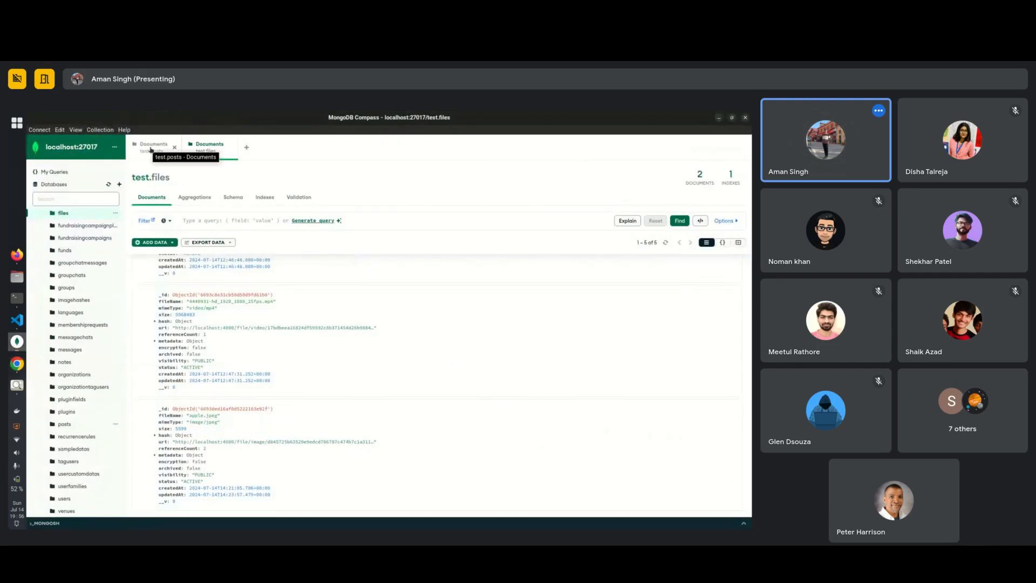
Reload test.files to see referenceCount 2 on the first image record, then reopen the updated post.
{"action": "left_click", "coordinate": [208, 146]}
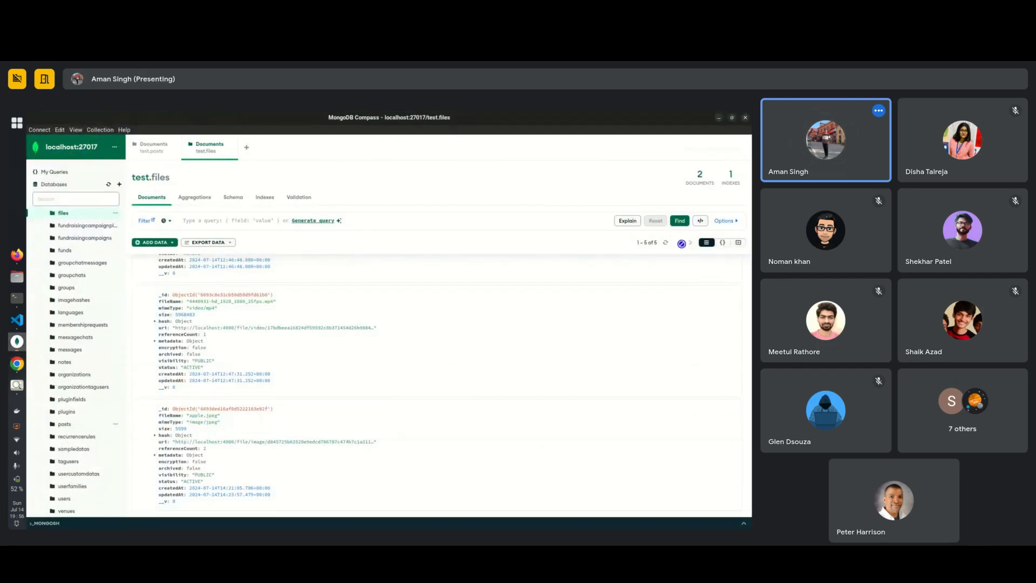
{"action": "scroll", "scroll_direction": "down", "scroll_amount": 3}
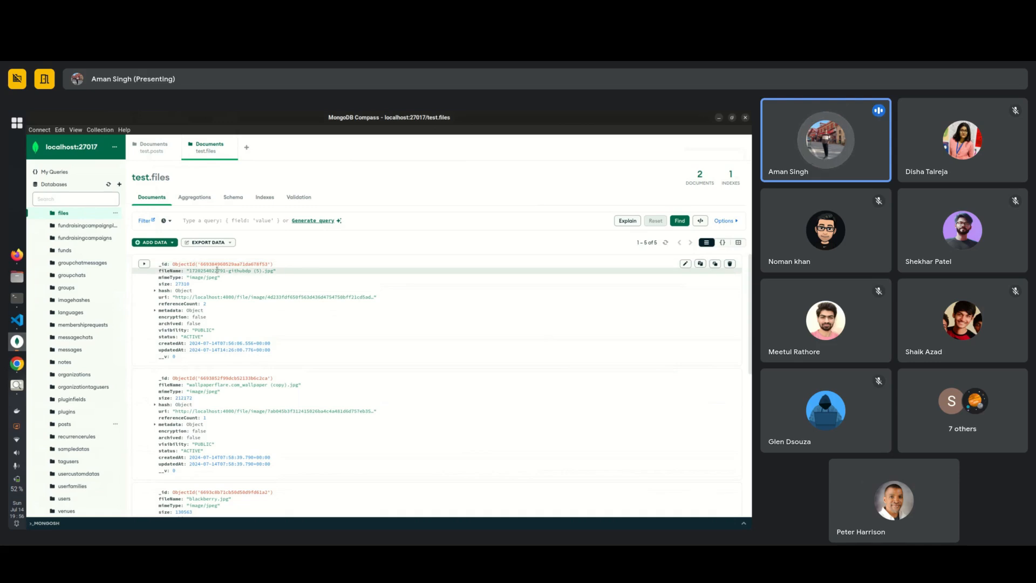
{"action": "double_click", "coordinate": [240, 271]}
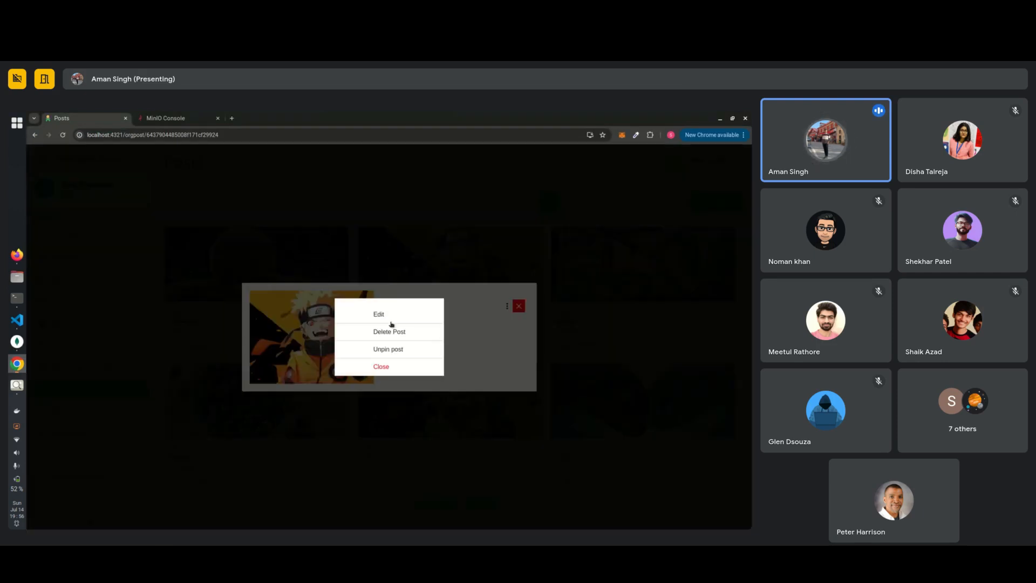
Change the test post's image to blackberry.jpg, save it, and check the stored file records in Compass.
{"action": "left_click", "coordinate": [379, 314]}
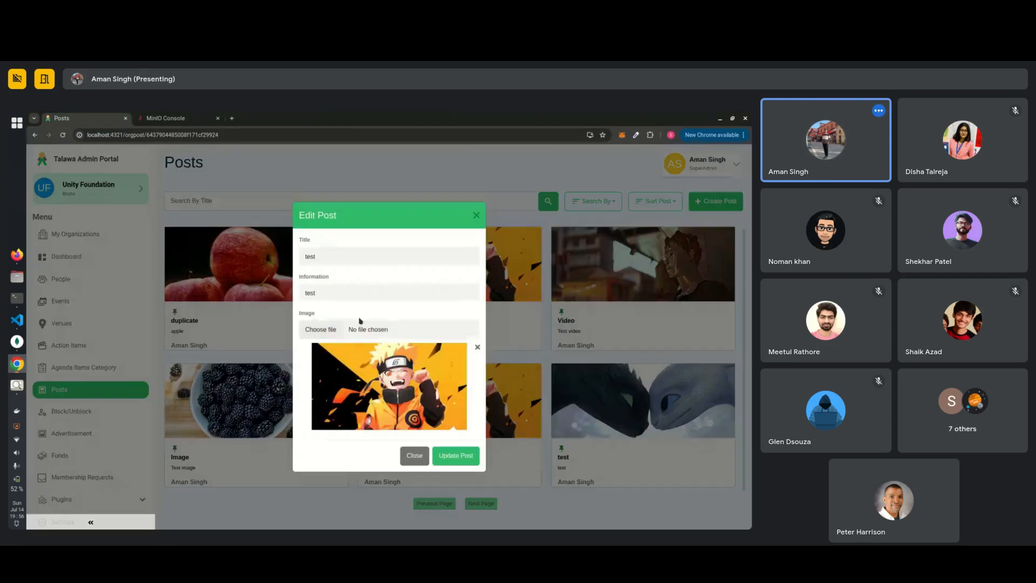
{"action": "left_click", "coordinate": [320, 329]}
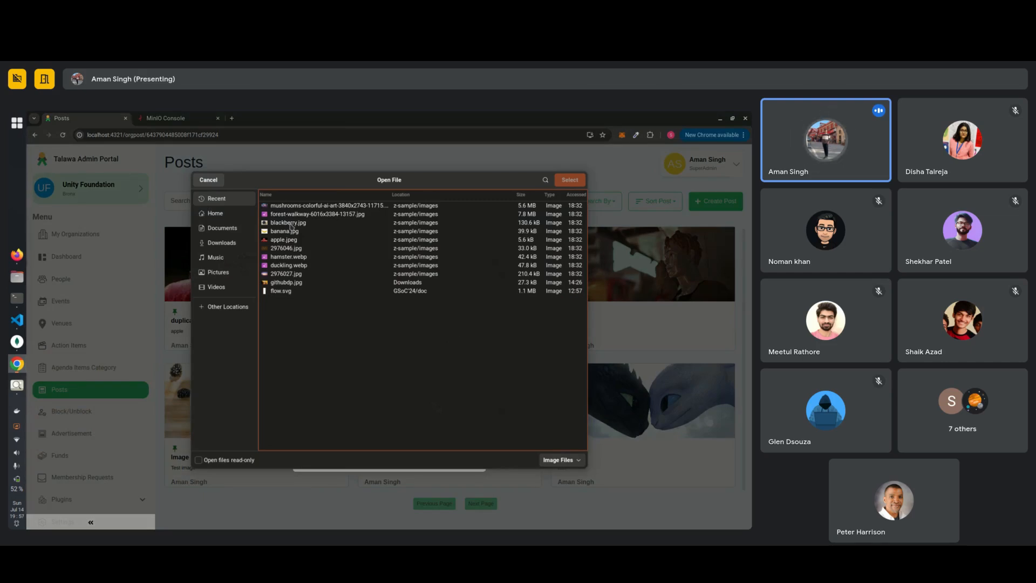
{"action": "left_click", "coordinate": [569, 181]}
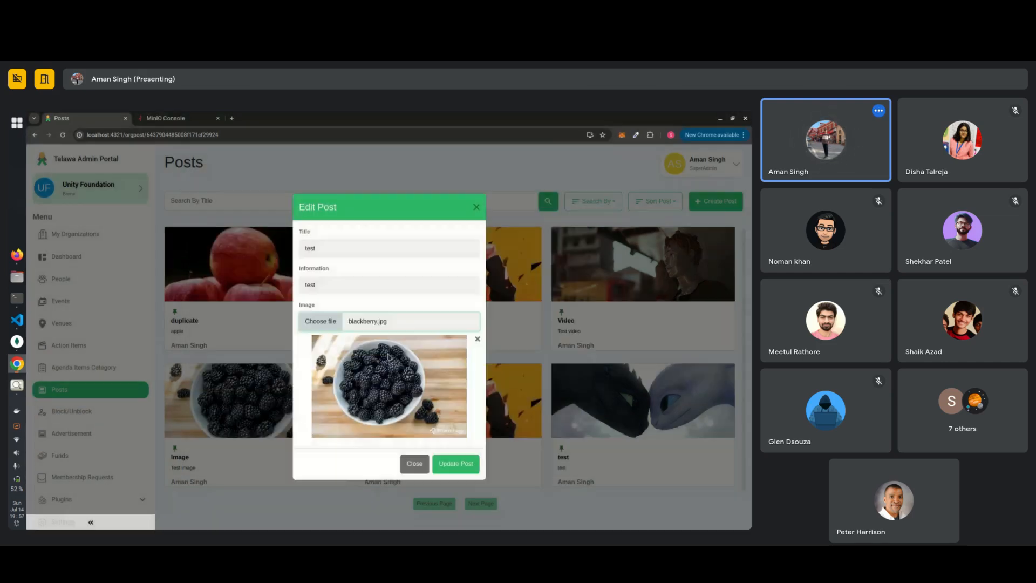
{"action": "left_click", "coordinate": [456, 463]}
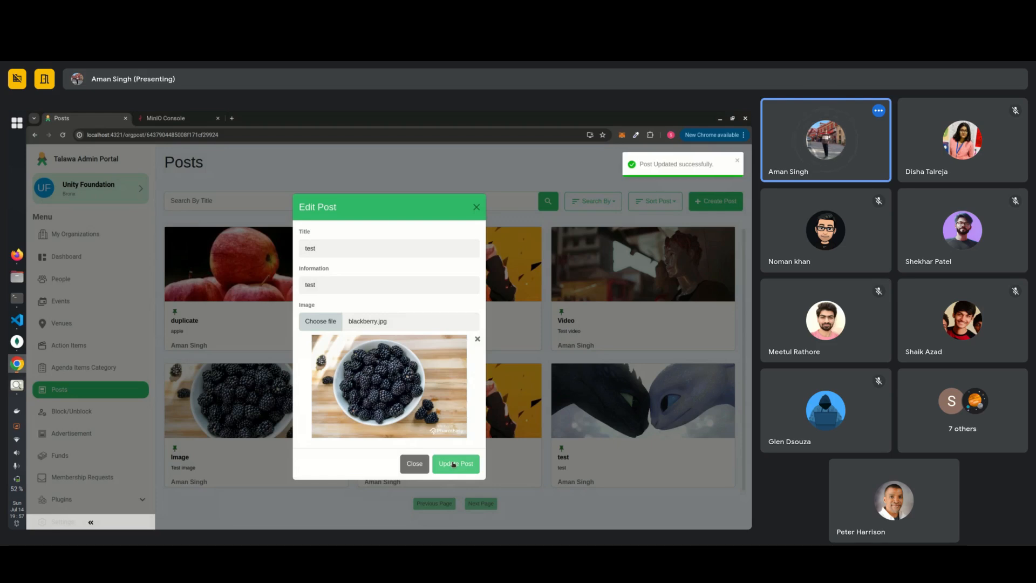
{"action": "left_click", "coordinate": [456, 463]}
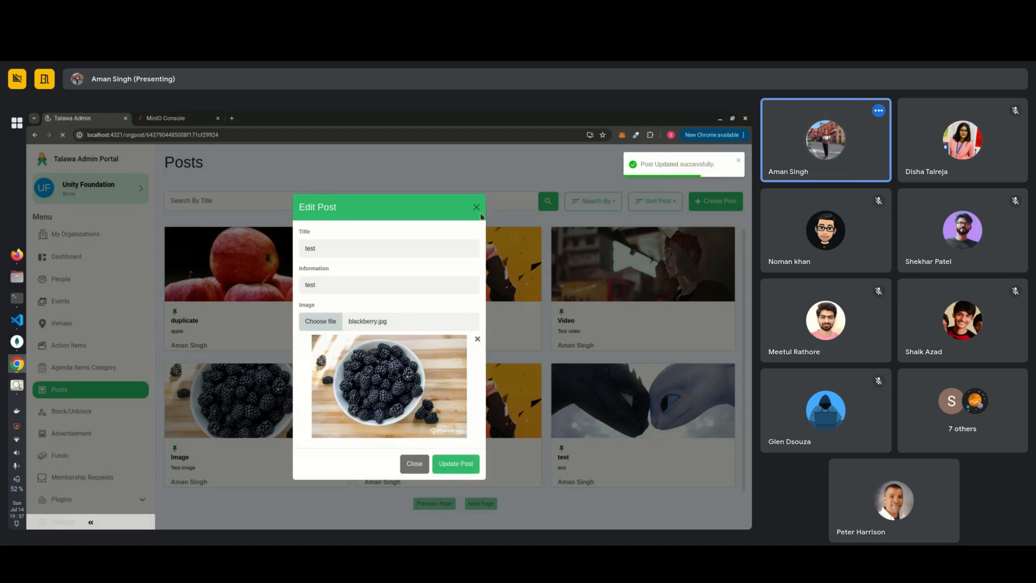
{"action": "left_click", "coordinate": [414, 463]}
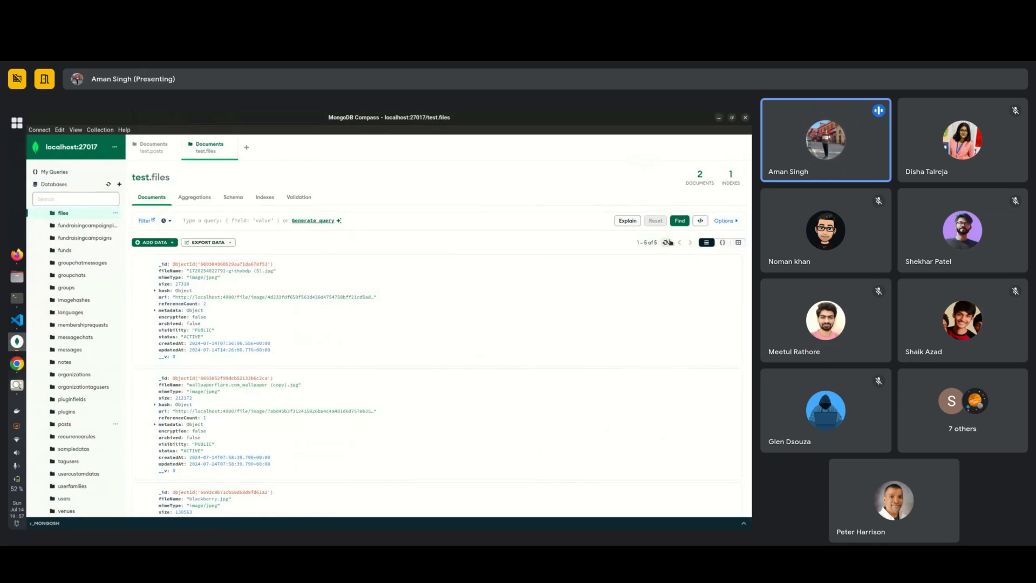
{"action": "mouse_move", "coordinate": [207, 317]}
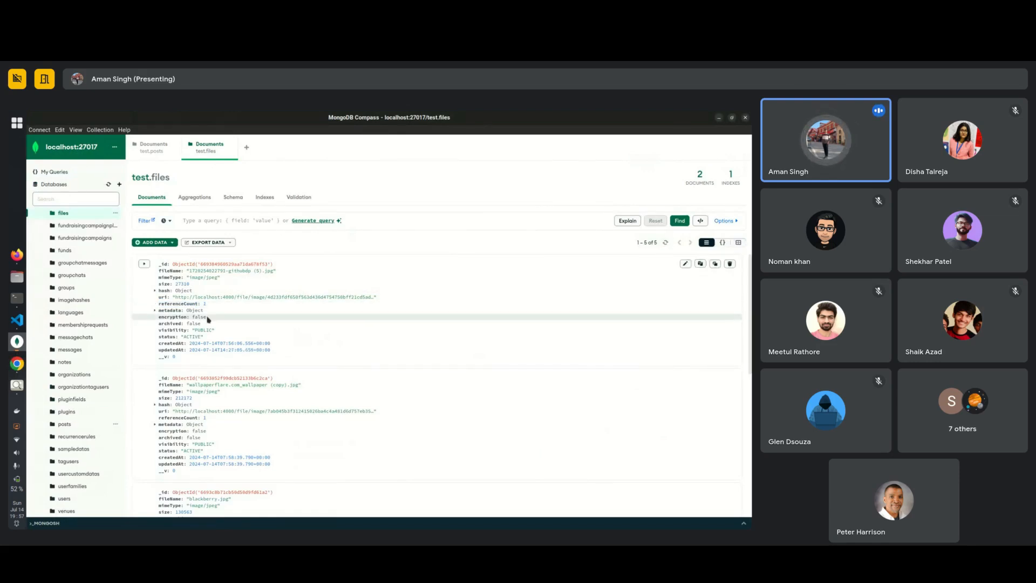
{"action": "mouse_move", "coordinate": [198, 317]}
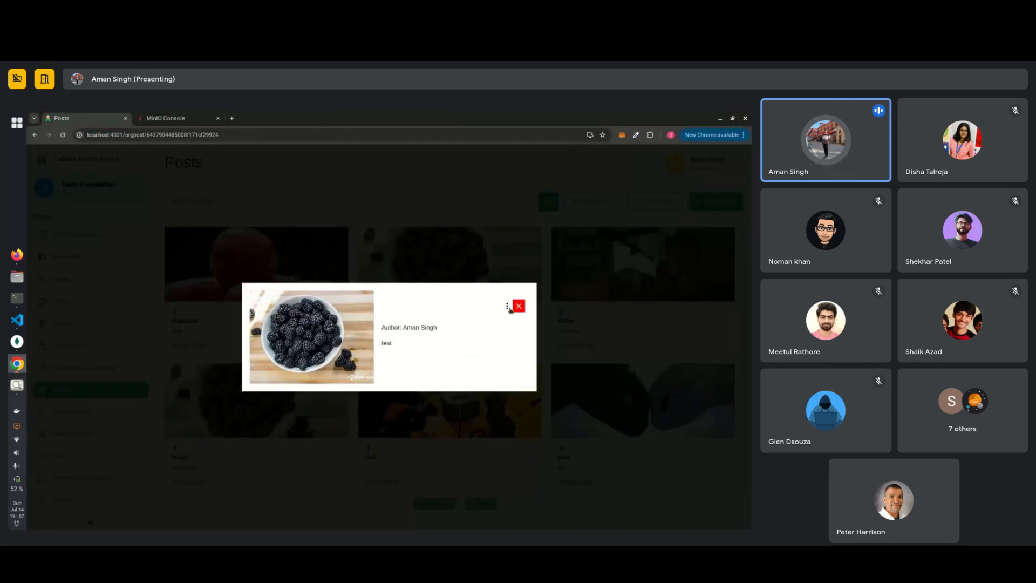
Delete the test post with the blackberry image and check its file's referenceCount in Compass.
{"action": "left_click", "coordinate": [507, 305]}
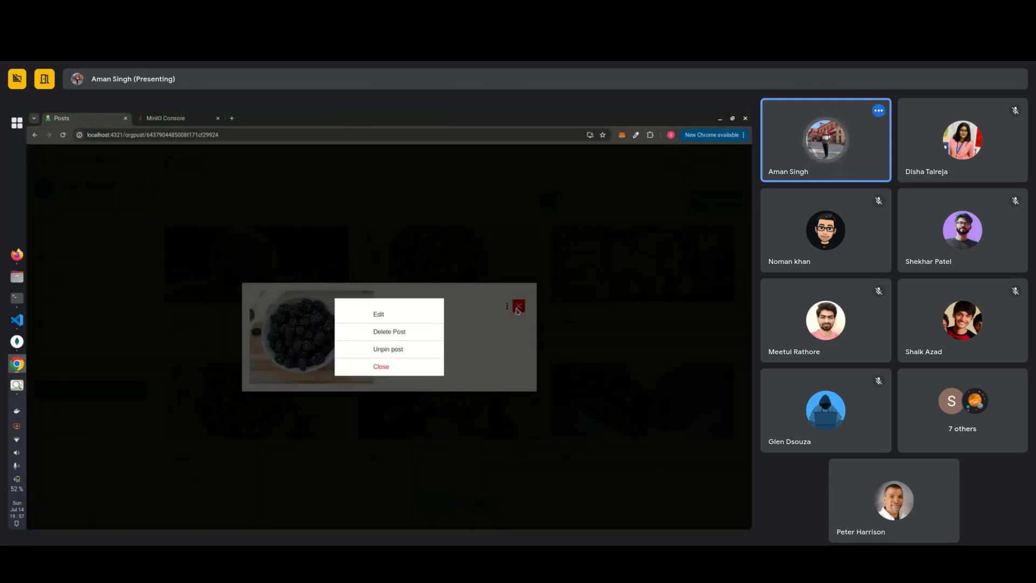
{"action": "mouse_move", "coordinate": [417, 332]}
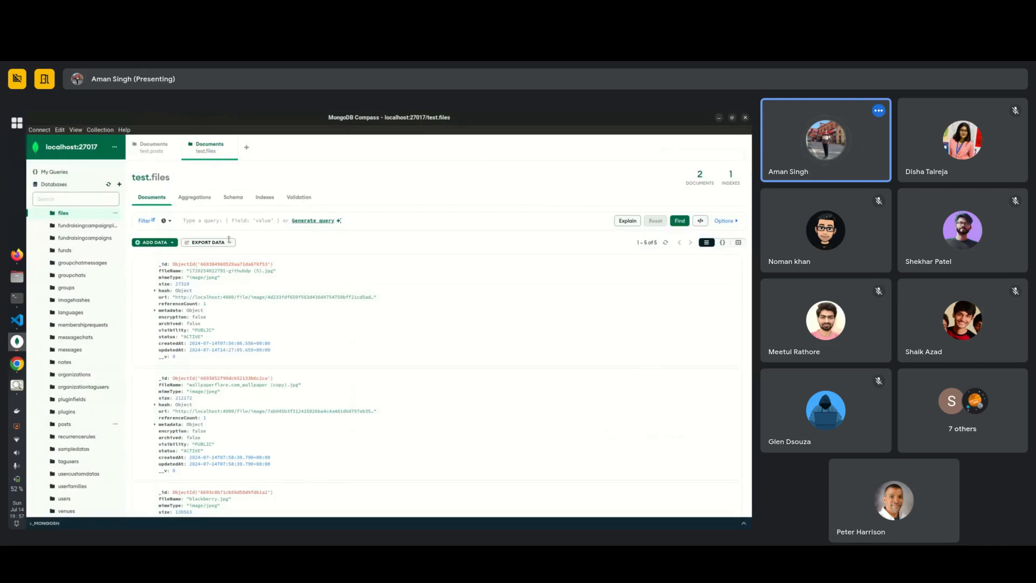
{"action": "scroll", "scroll_direction": "down", "scroll_amount": 3}
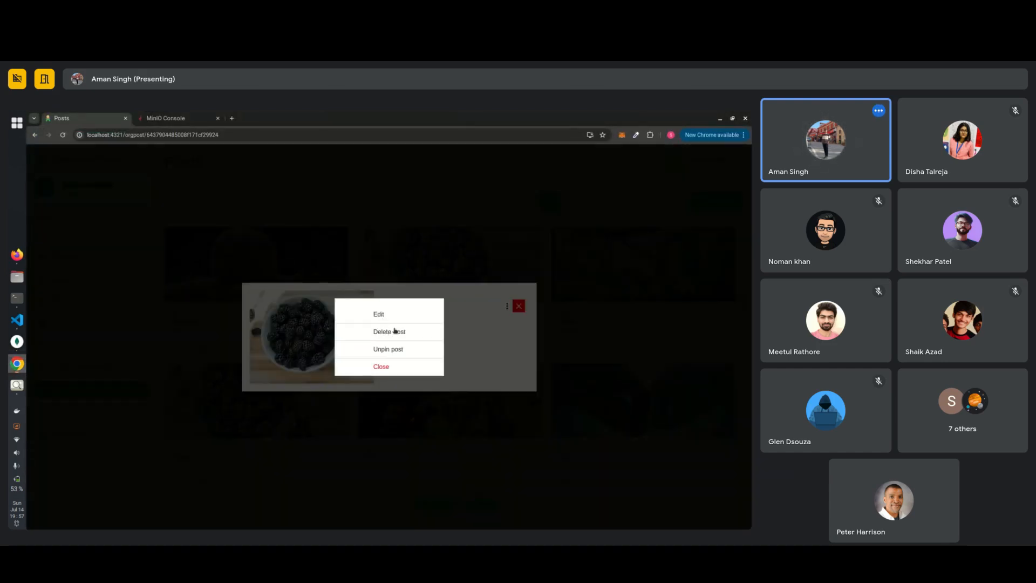
{"action": "left_click", "coordinate": [389, 332]}
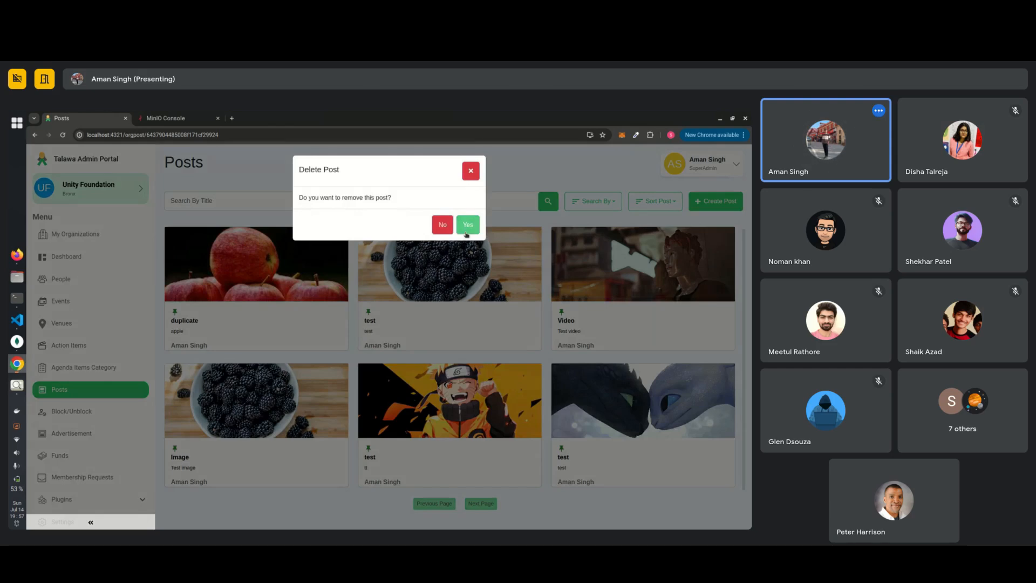
{"action": "left_click", "coordinate": [467, 225]}
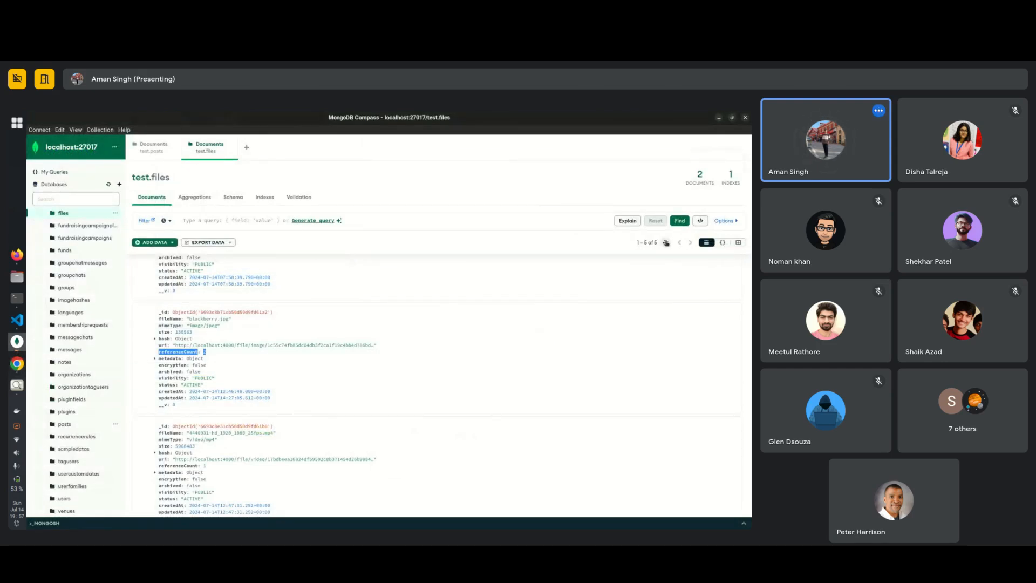
{"action": "scroll", "scroll_direction": "down", "scroll_amount": 3}
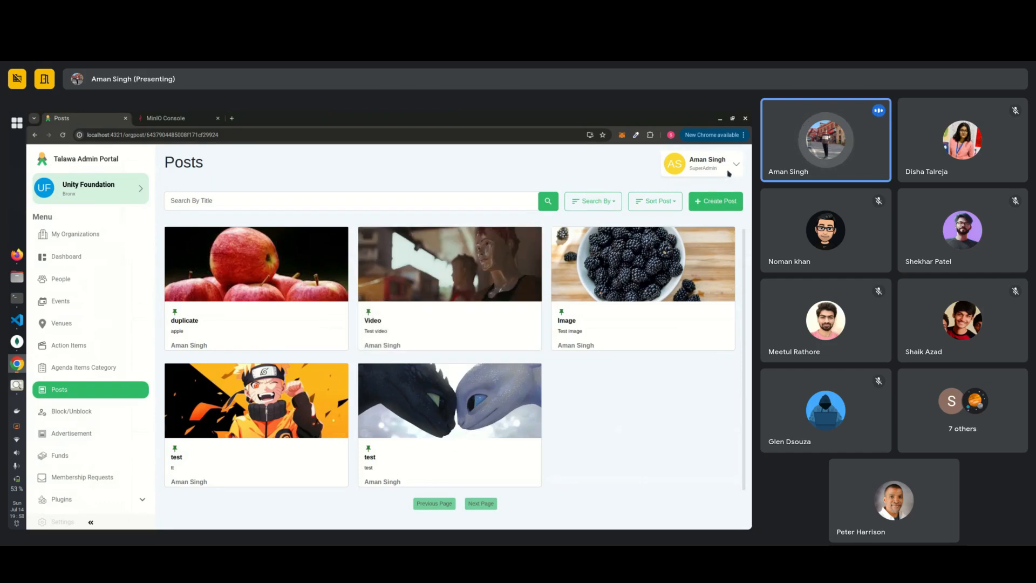
Log out of the admin portal and sign in to the Talawa User Portal as 'aman'.
{"action": "left_click", "coordinate": [735, 165]}
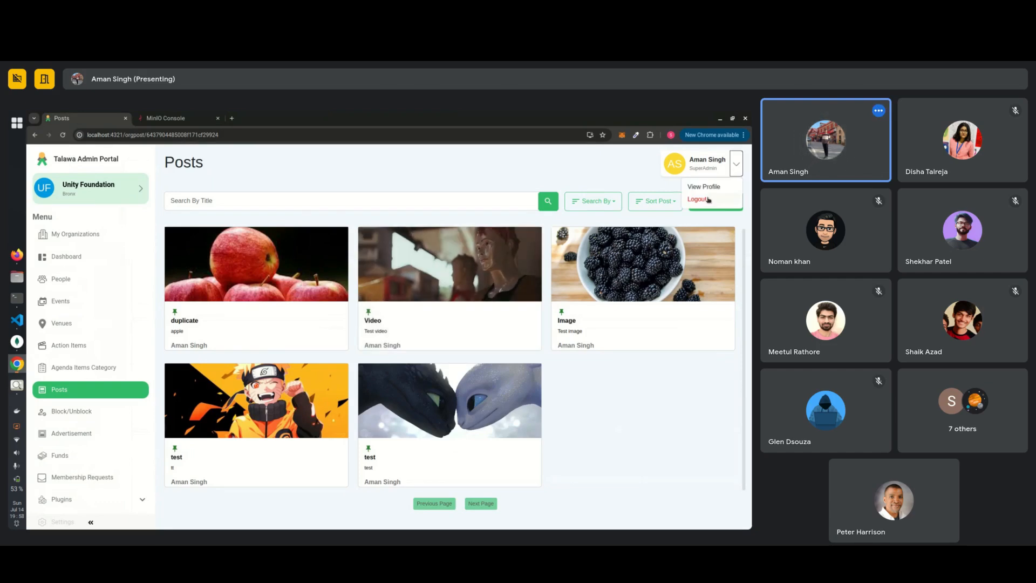
{"action": "left_click", "coordinate": [698, 198]}
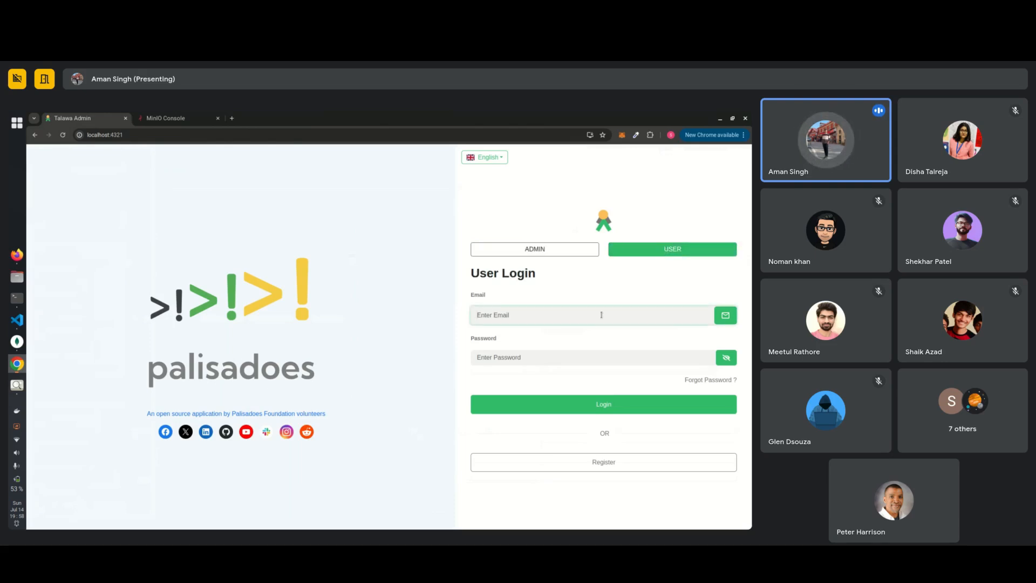
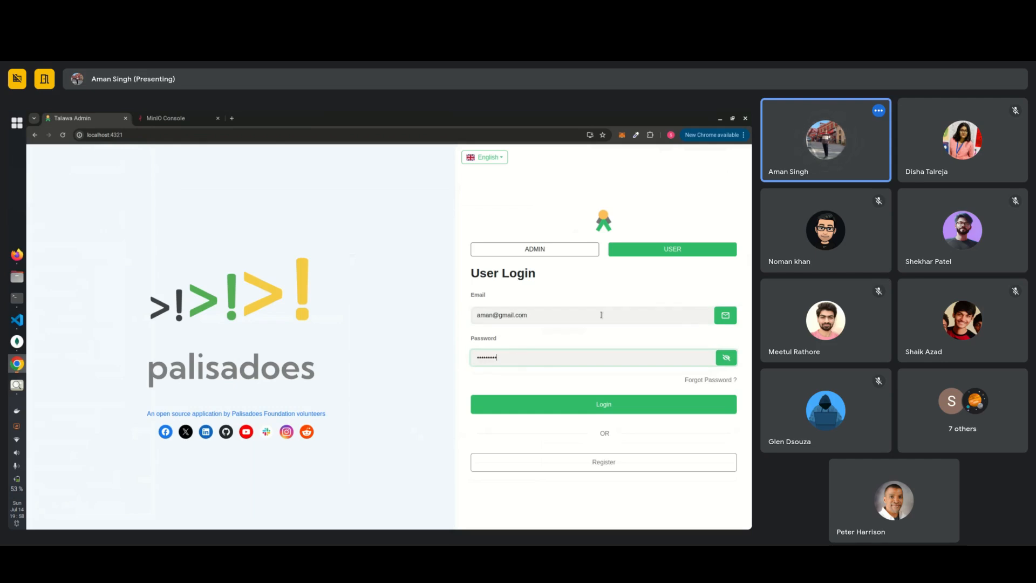
{"action": "left_click", "coordinate": [602, 404]}
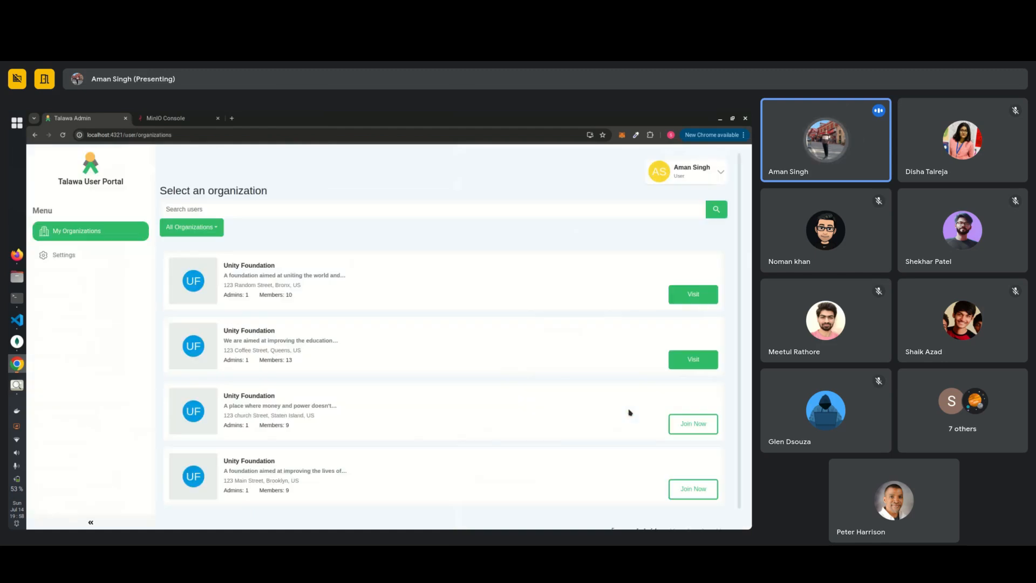
{"action": "left_click", "coordinate": [693, 293]}
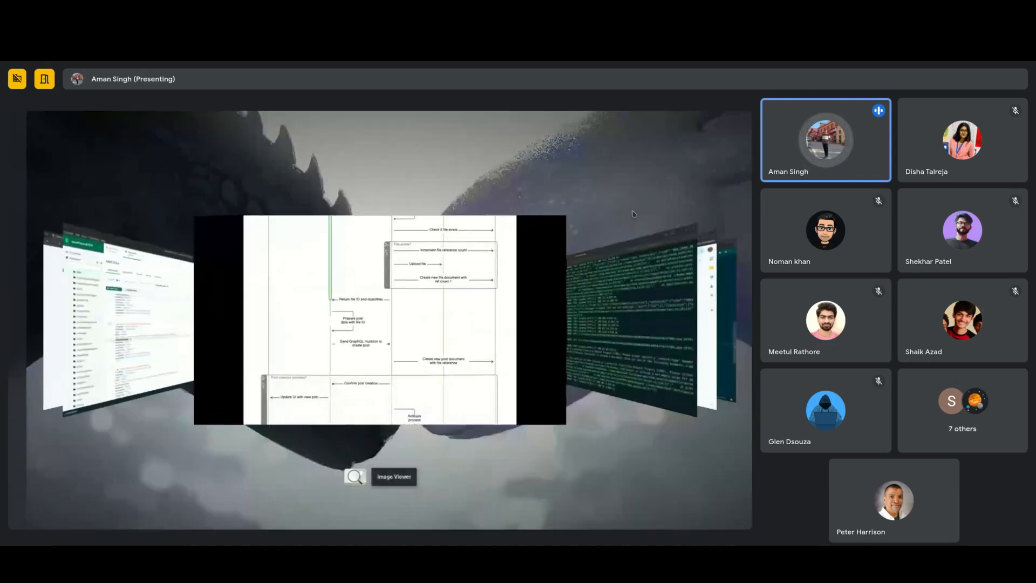
Switch from the sequence diagram window to the Google Meet tab showing the call.
{"action": "left_click", "coordinate": [354, 476]}
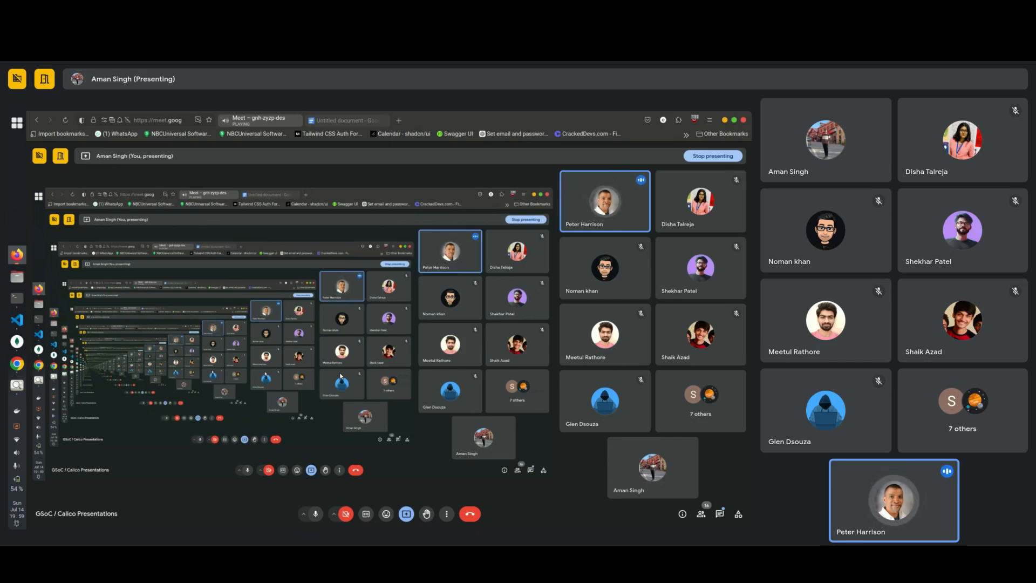
Stop presenting so the call returns to the full participant grid.
{"action": "left_click", "coordinate": [405, 514]}
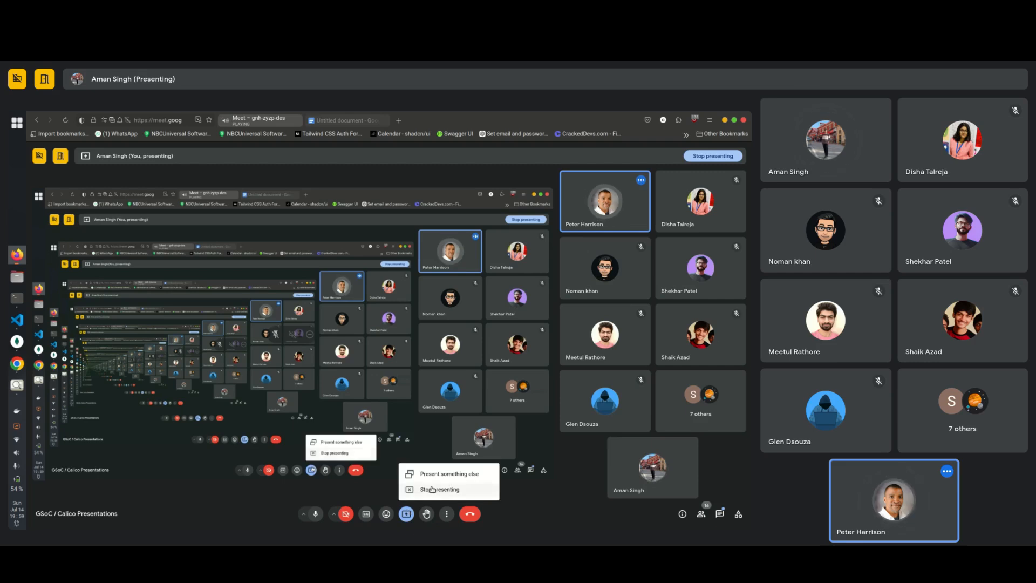
{"action": "left_click", "coordinate": [439, 489]}
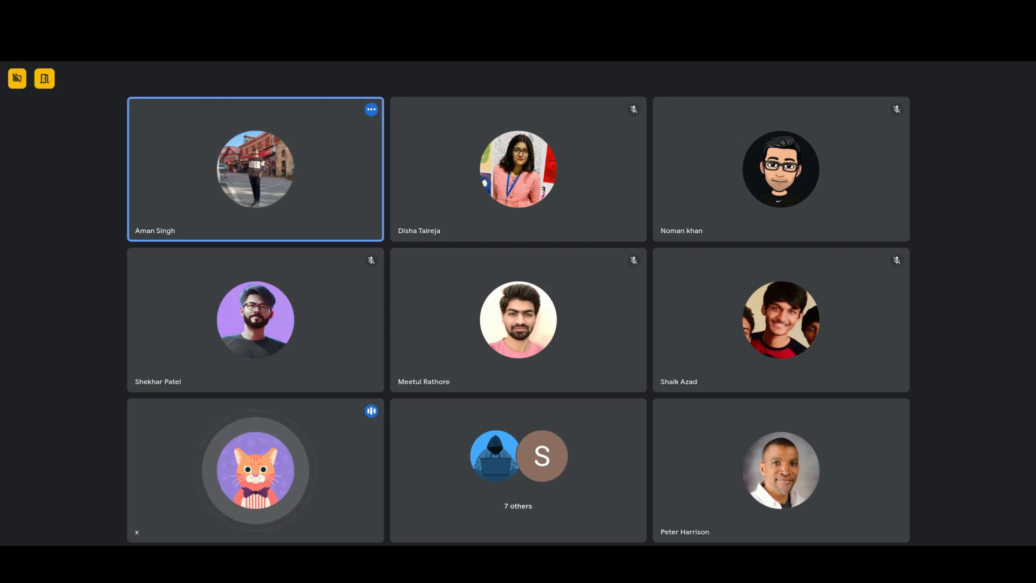
{"action": "left_click", "coordinate": [254, 470]}
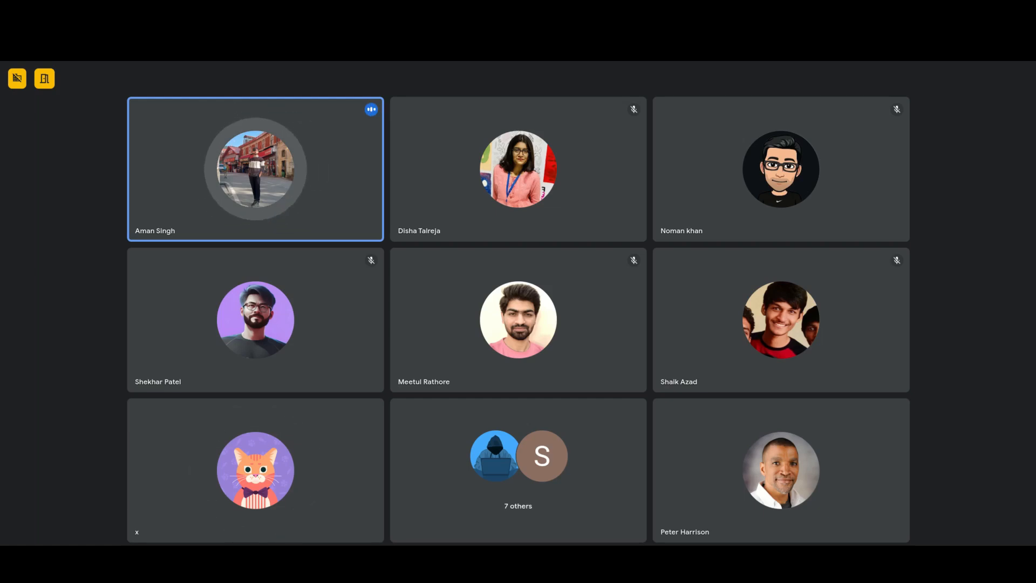
{"action": "left_click", "coordinate": [254, 471]}
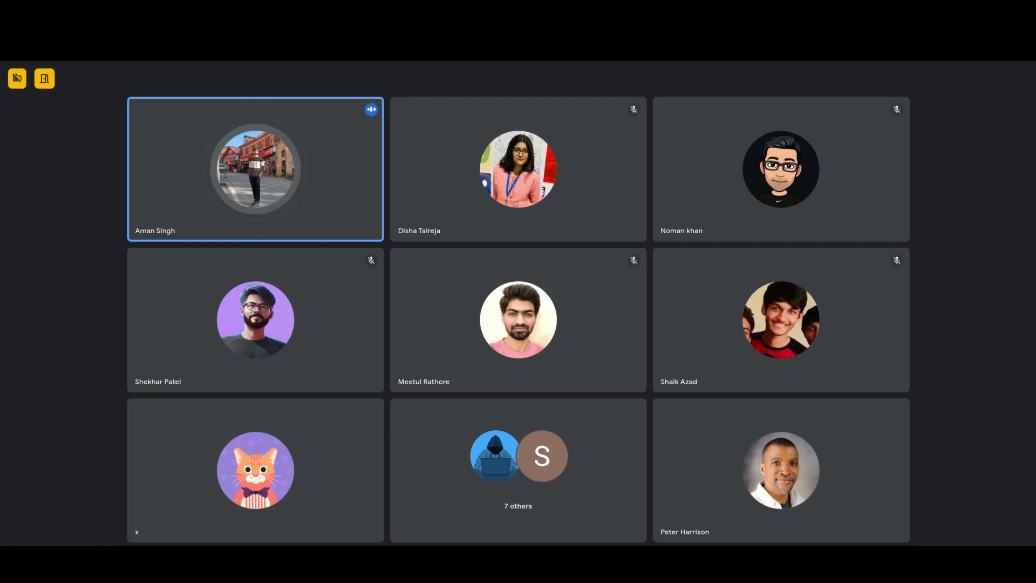
{"action": "left_click", "coordinate": [255, 470]}
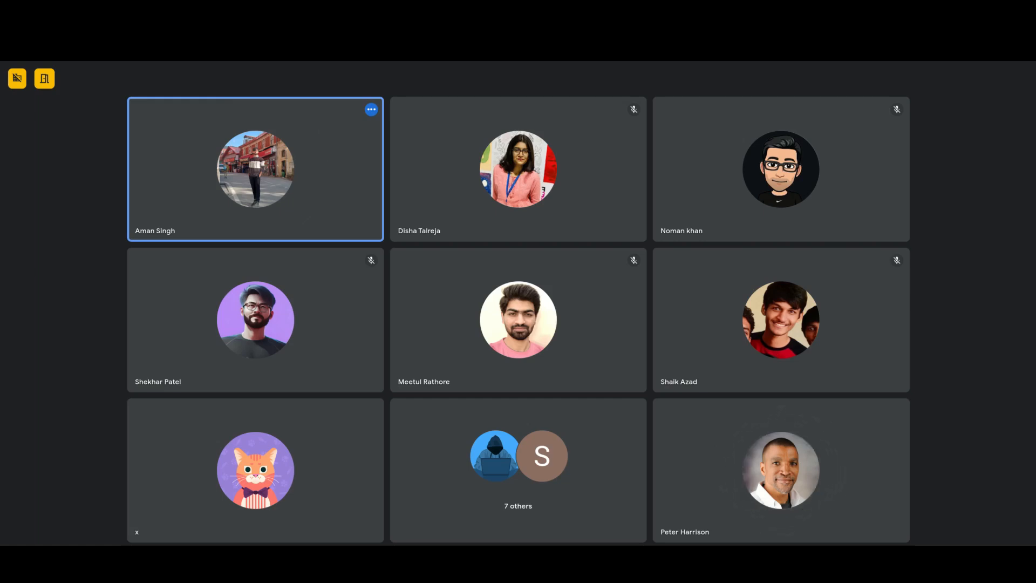
{"action": "left_click", "coordinate": [781, 471]}
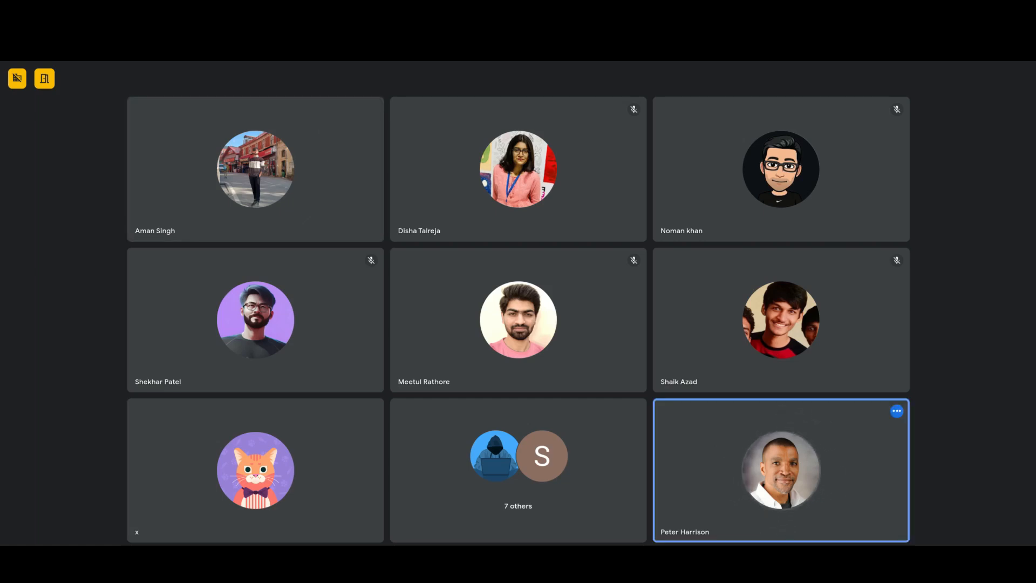